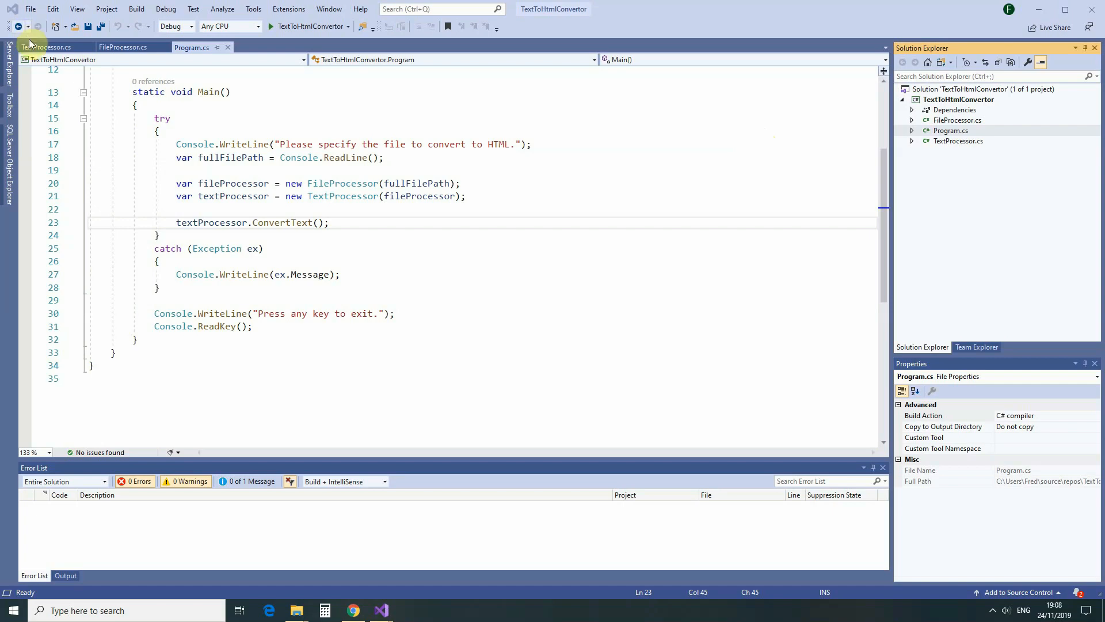
# Step: Review the TextProcessor, FileProcessor and Program class files in turn
pyautogui.click(45, 47)
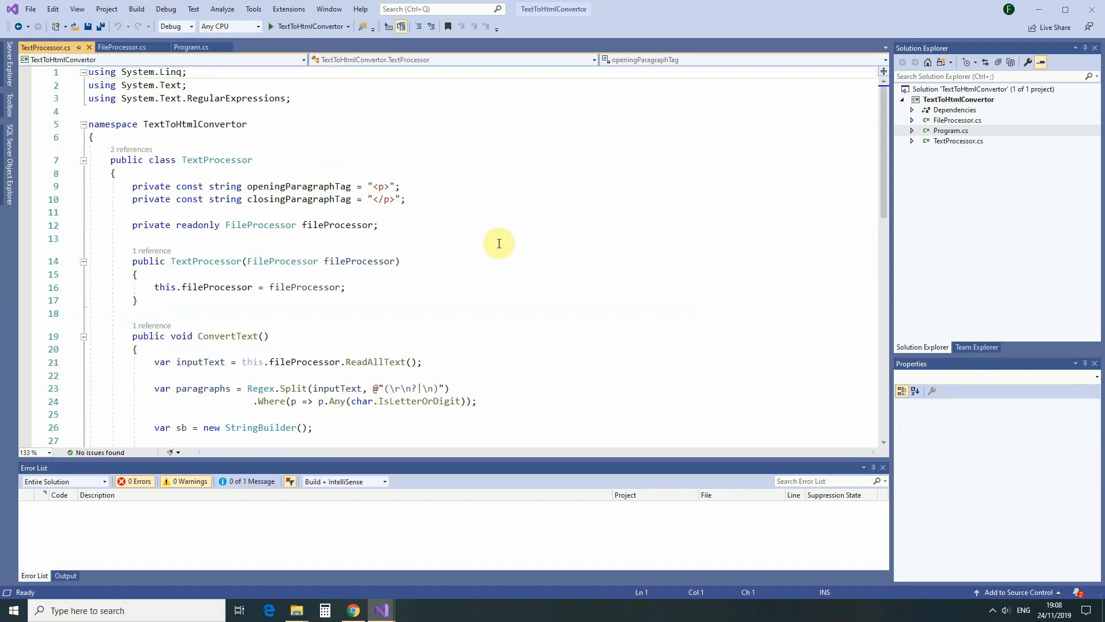
pyautogui.moveTo(216, 160)
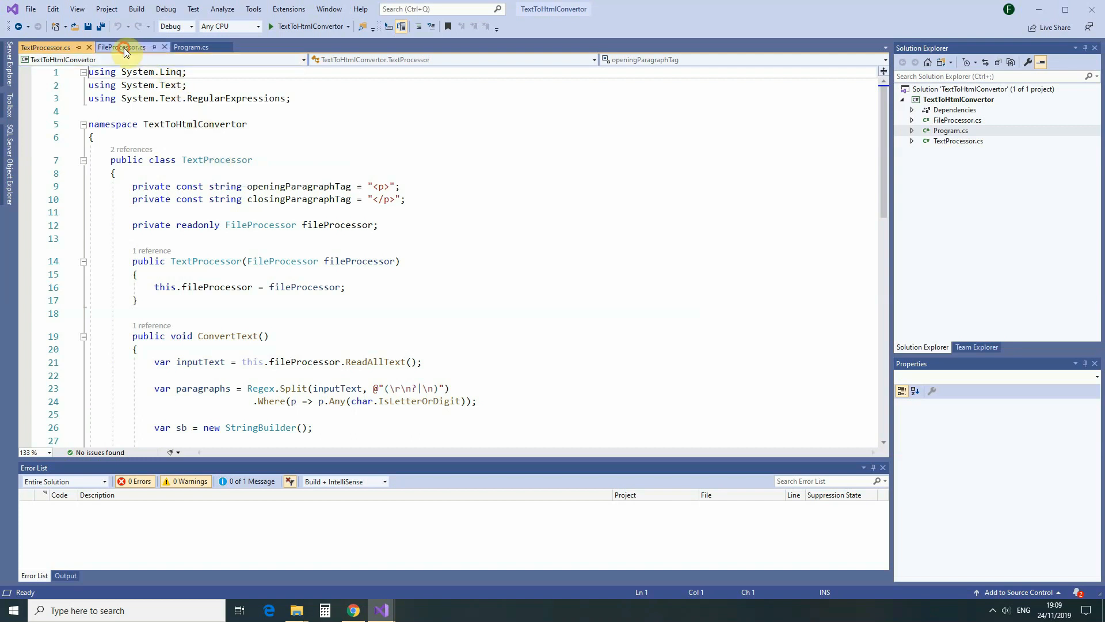
pyautogui.click(121, 47)
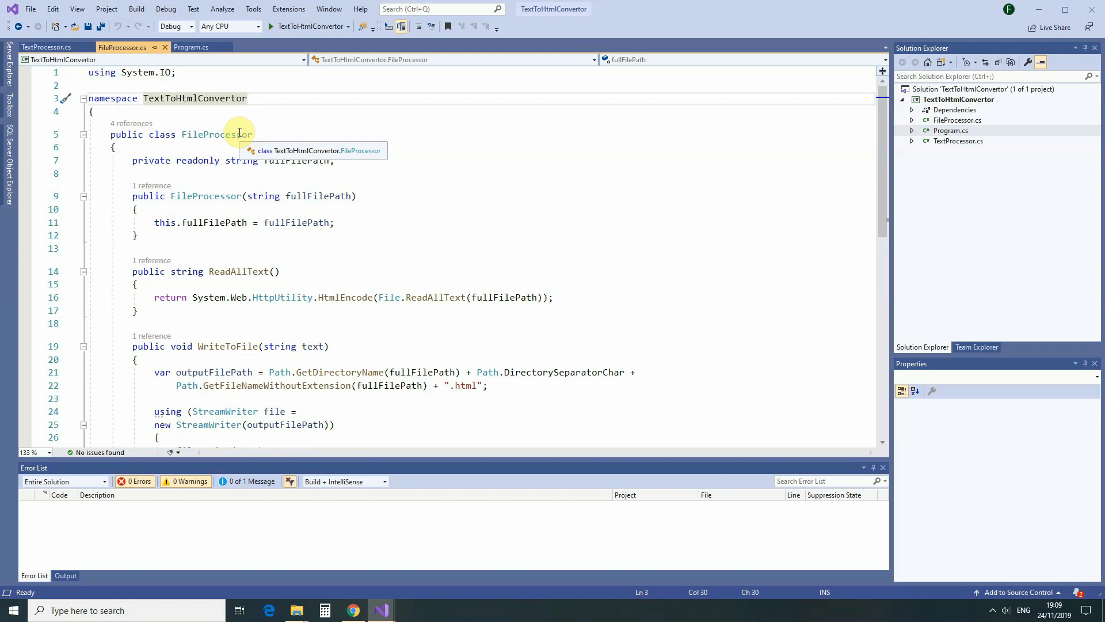
pyautogui.click(191, 46)
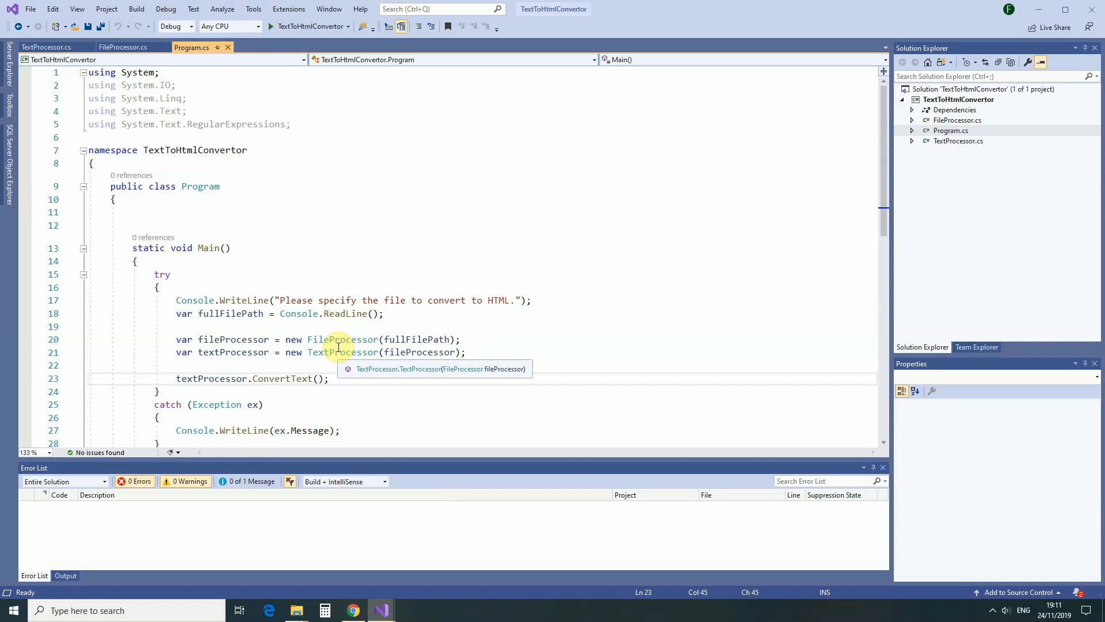
pyautogui.moveTo(250, 220)
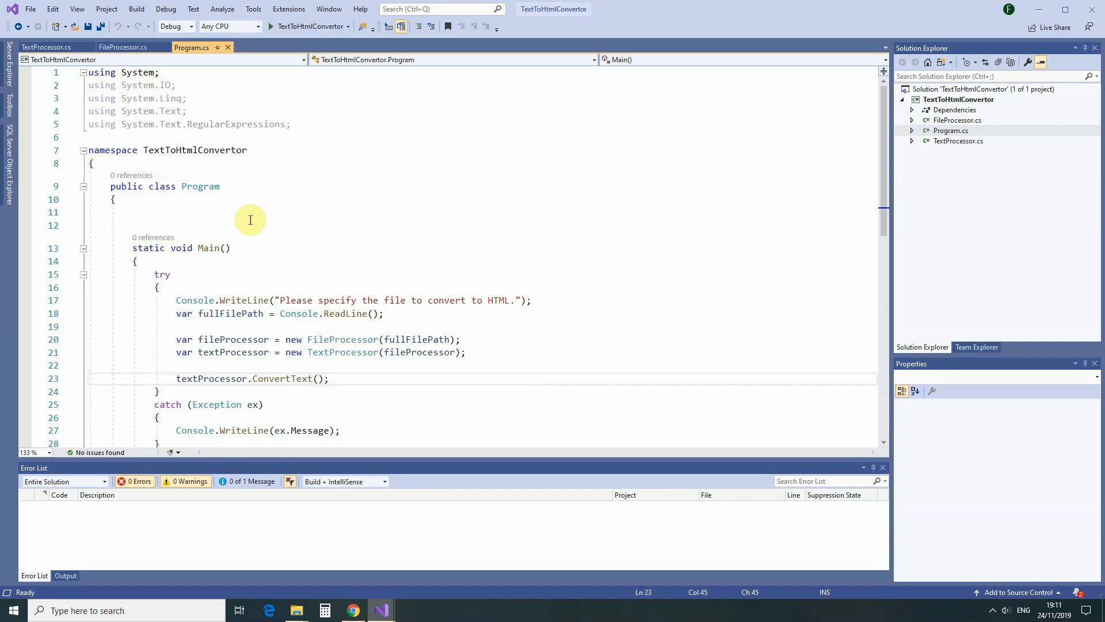
# Step: Return to TextProcessor.cs and scroll down to ConvertText's paragraph loop
pyautogui.click(46, 46)
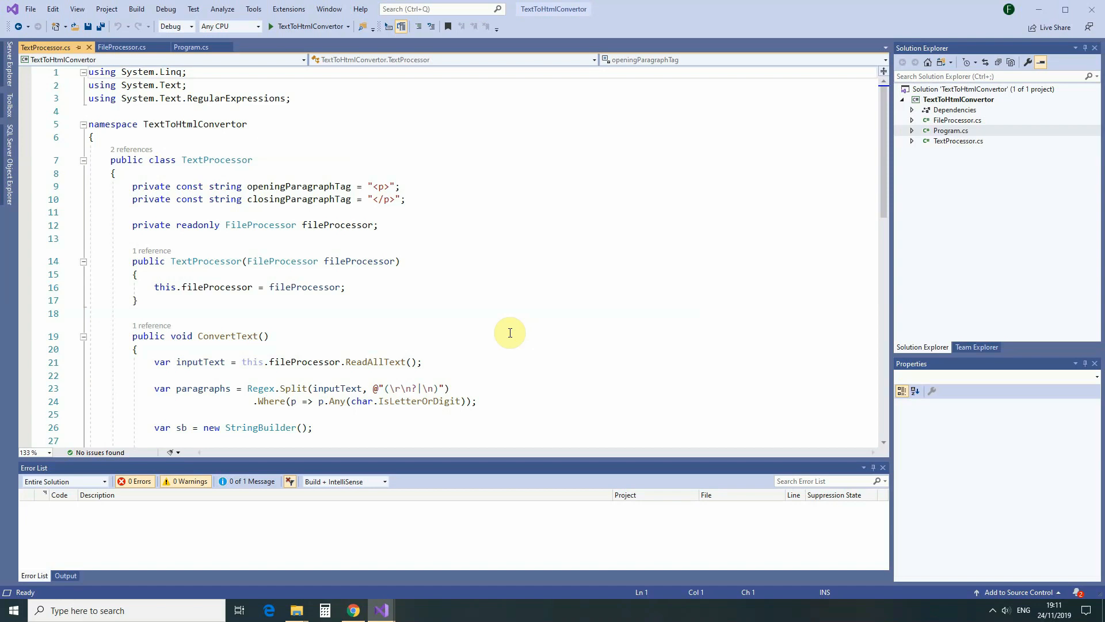
pyautogui.scroll(-3)
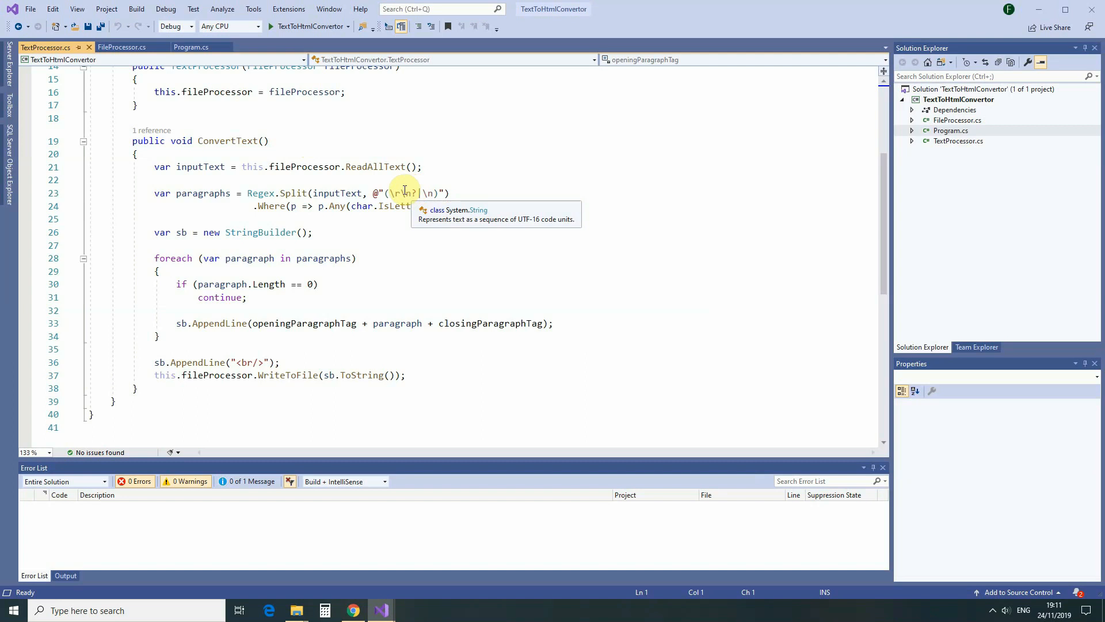
pyautogui.moveTo(350, 599)
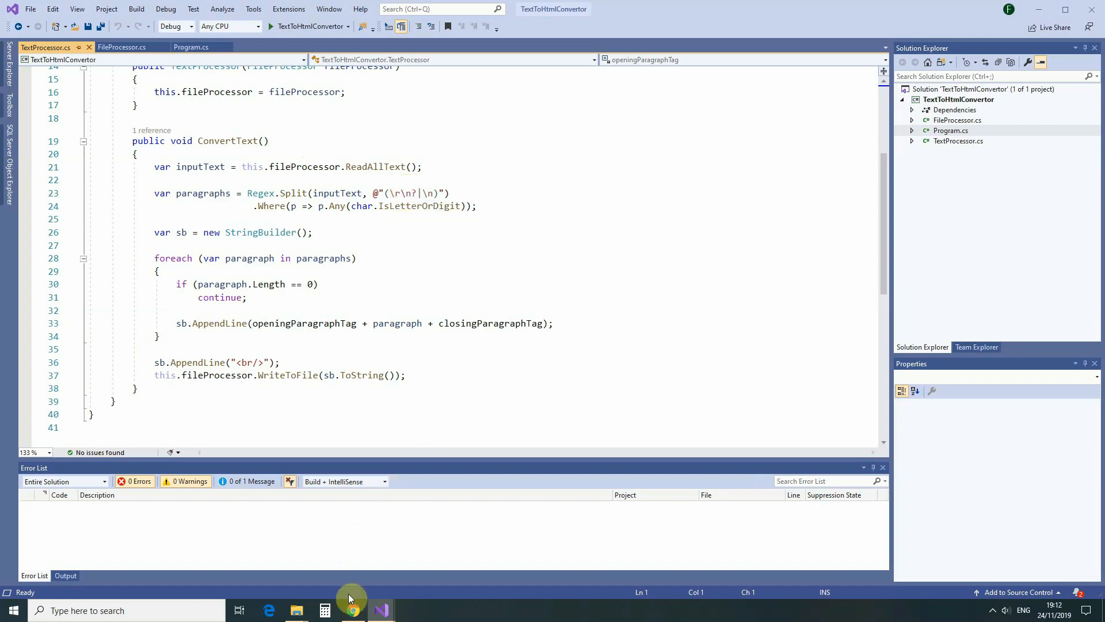
# Step: Switch to Chrome and scroll Mastering Markdown down to the headers and emphasis syntax
pyautogui.click(353, 610)
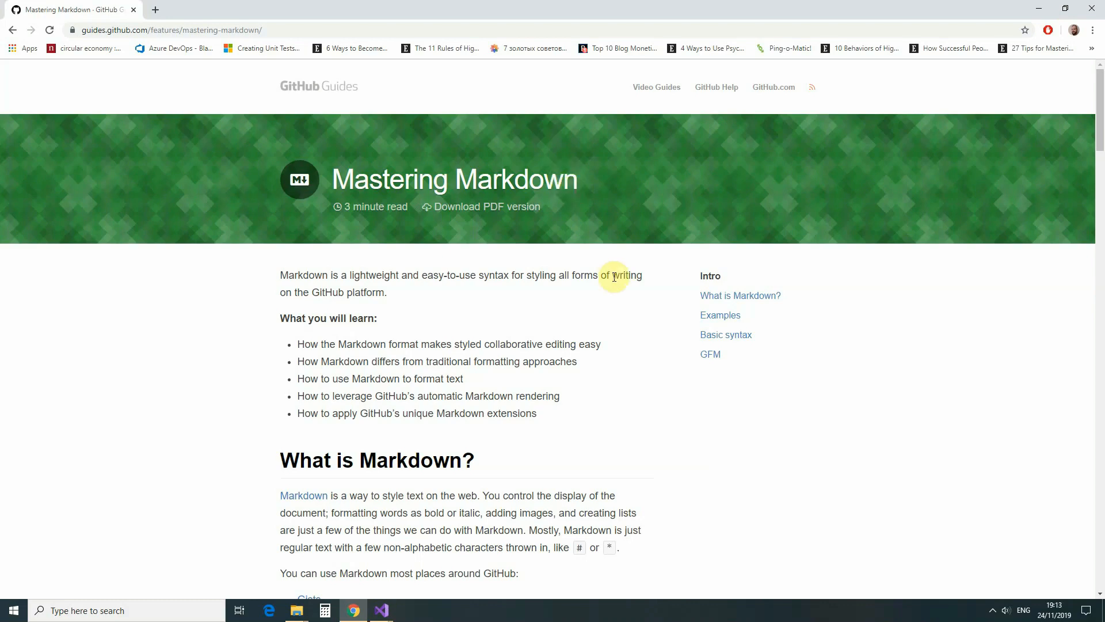
pyautogui.scroll(-3)
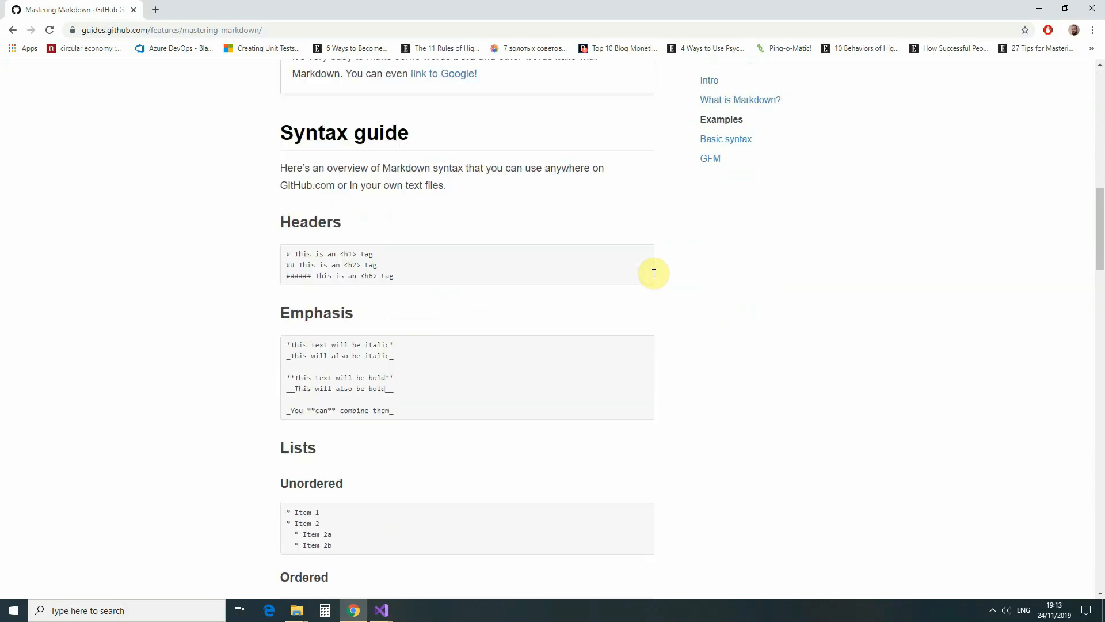
pyautogui.scroll(-3)
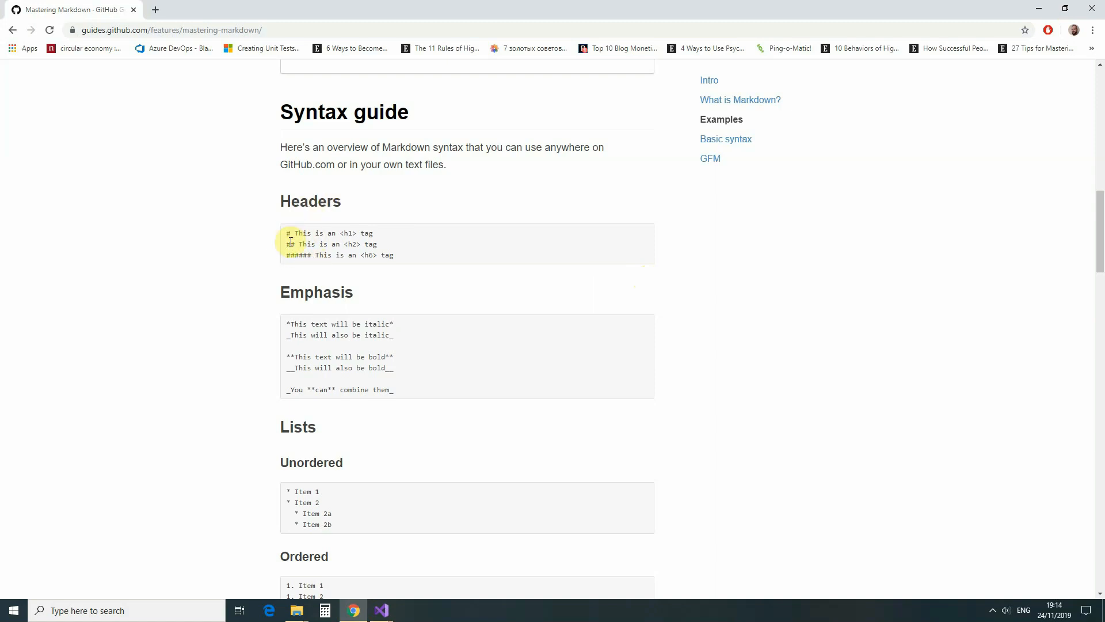
pyautogui.moveTo(311, 264)
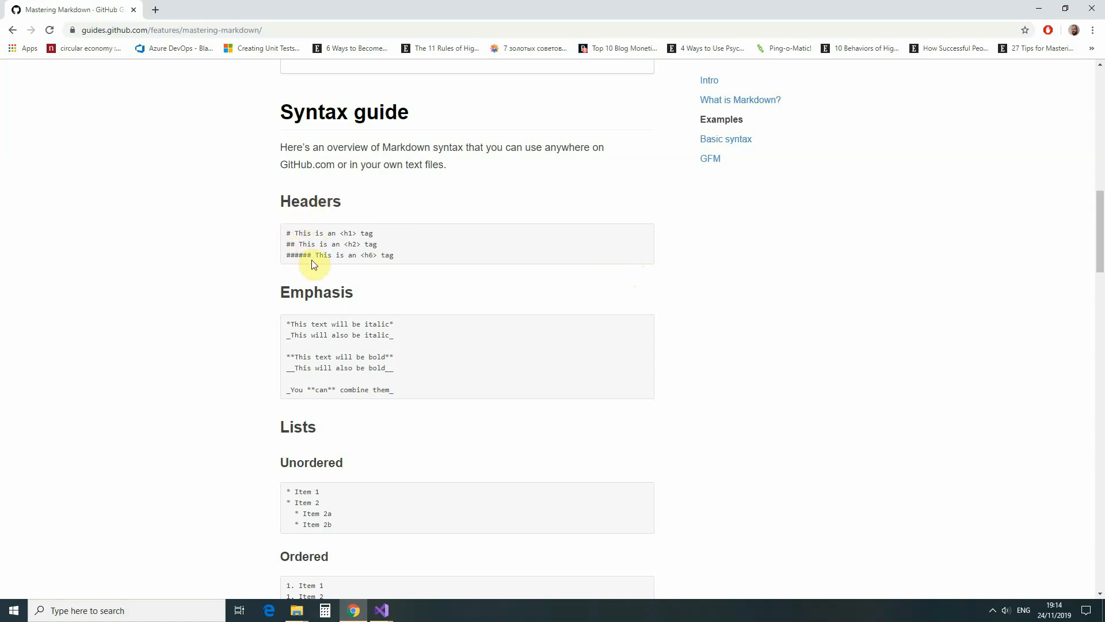
pyautogui.moveTo(650, 279)
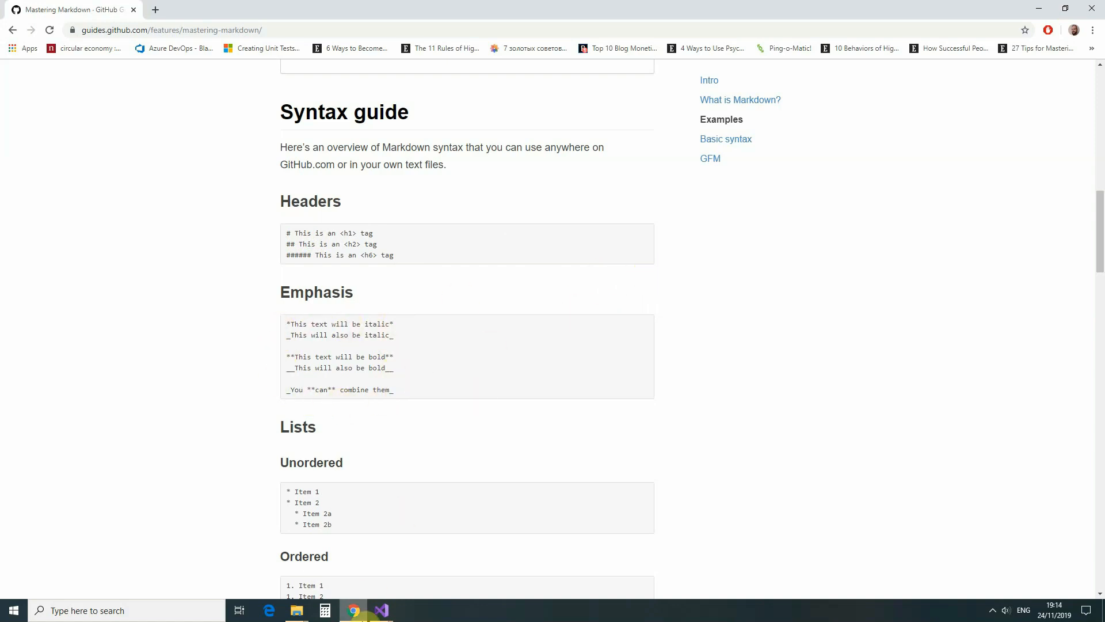
# Step: Return to Visual Studio with TextProcessor's ConvertText method on screen
pyautogui.click(379, 610)
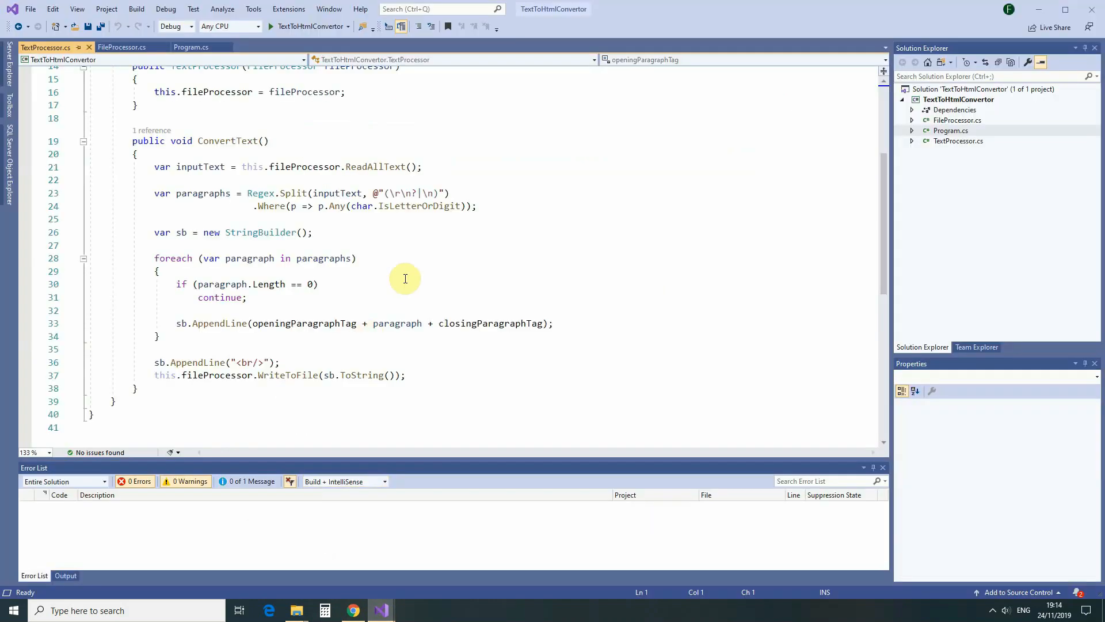
pyautogui.moveTo(474, 233)
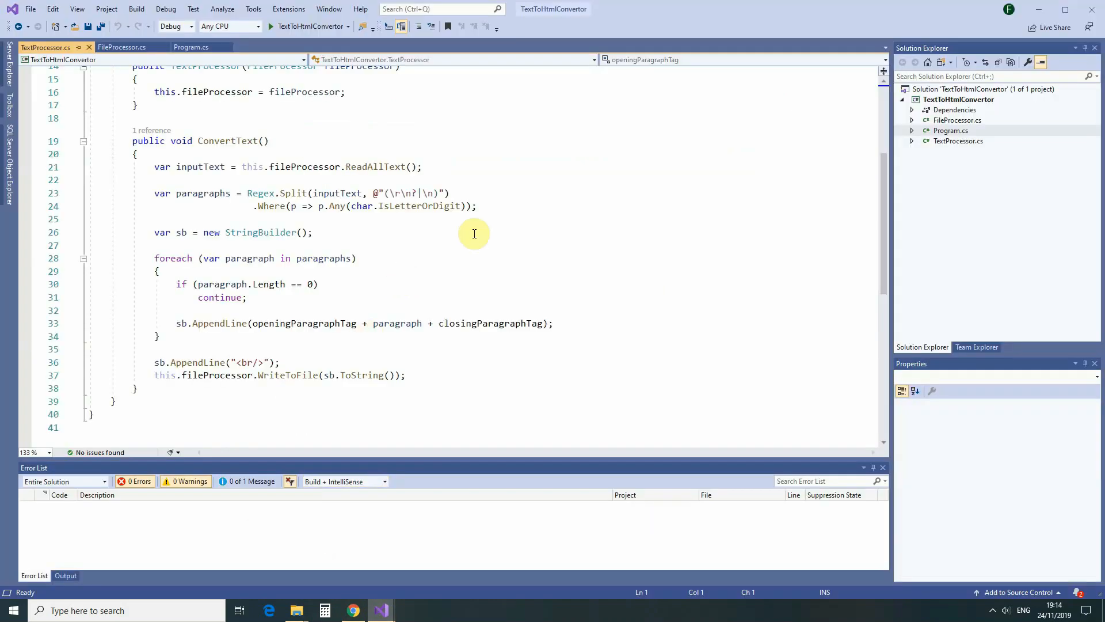
pyautogui.moveTo(131, 194)
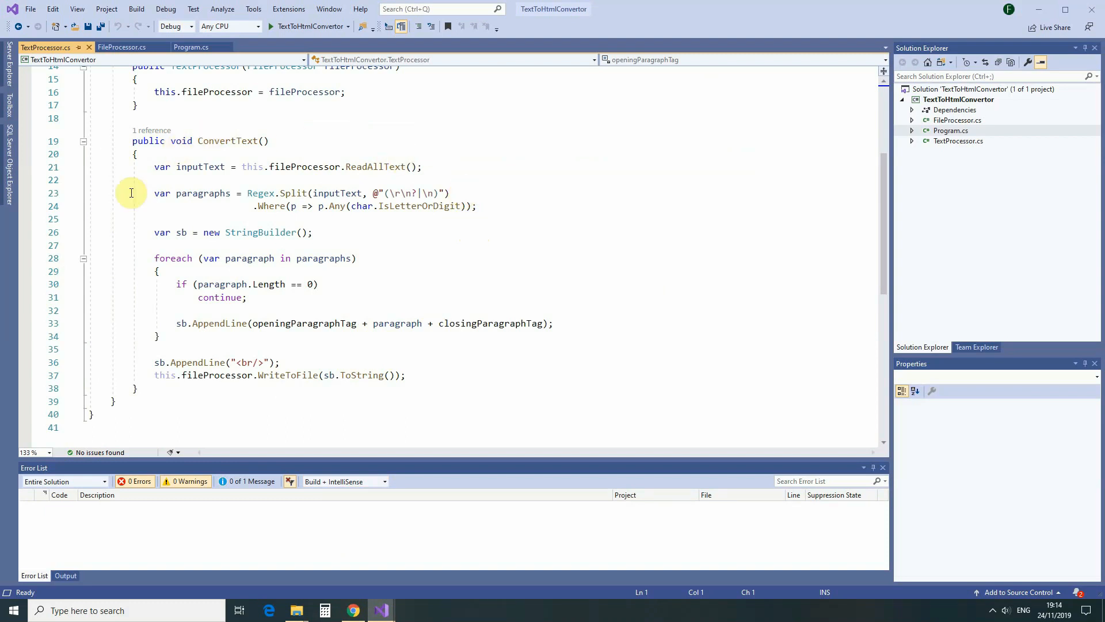
pyautogui.moveTo(239, 166)
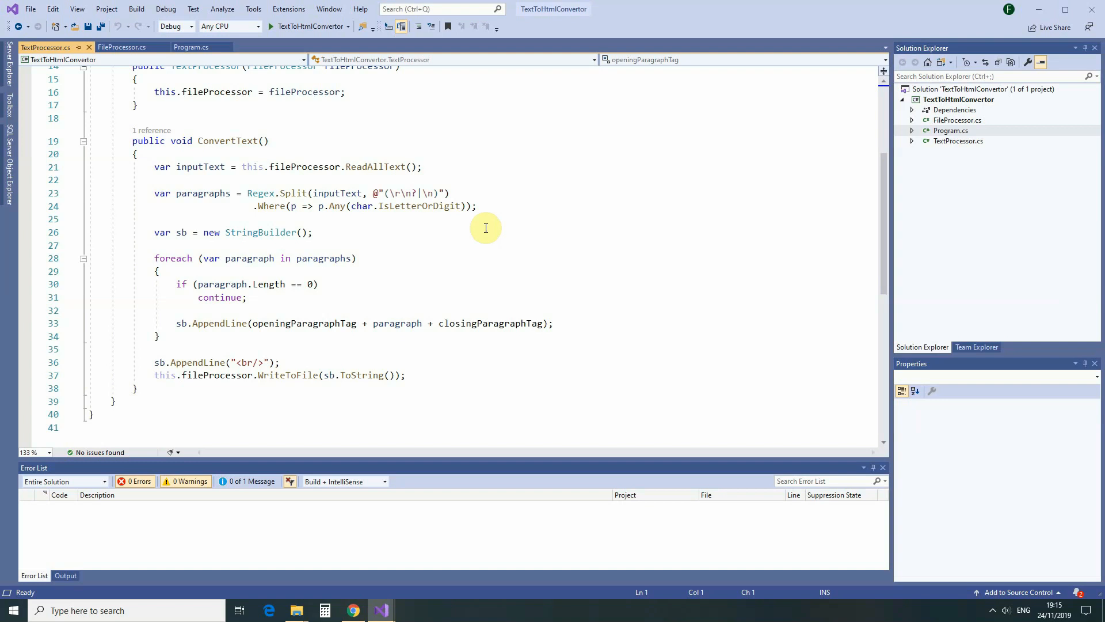
pyautogui.moveTo(495, 236)
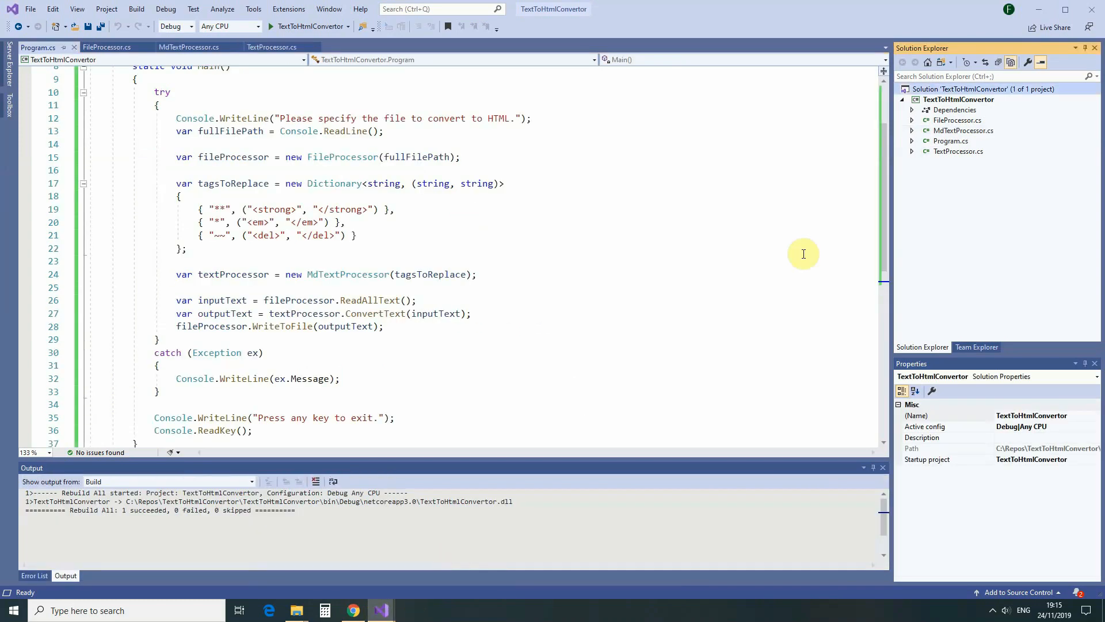
pyautogui.click(958, 120)
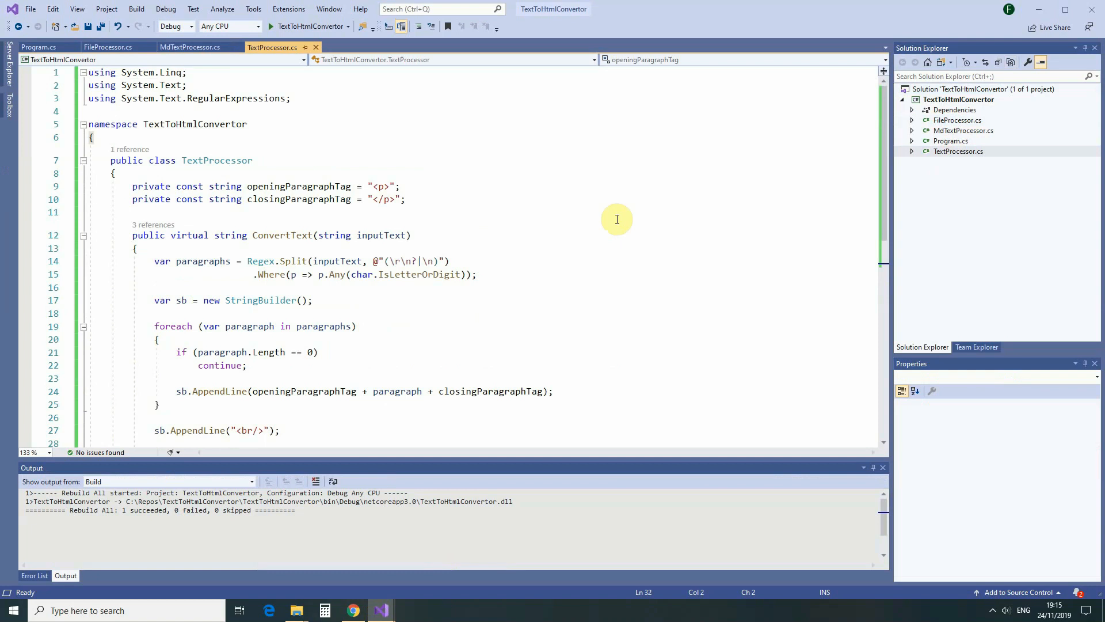
pyautogui.moveTo(465, 207)
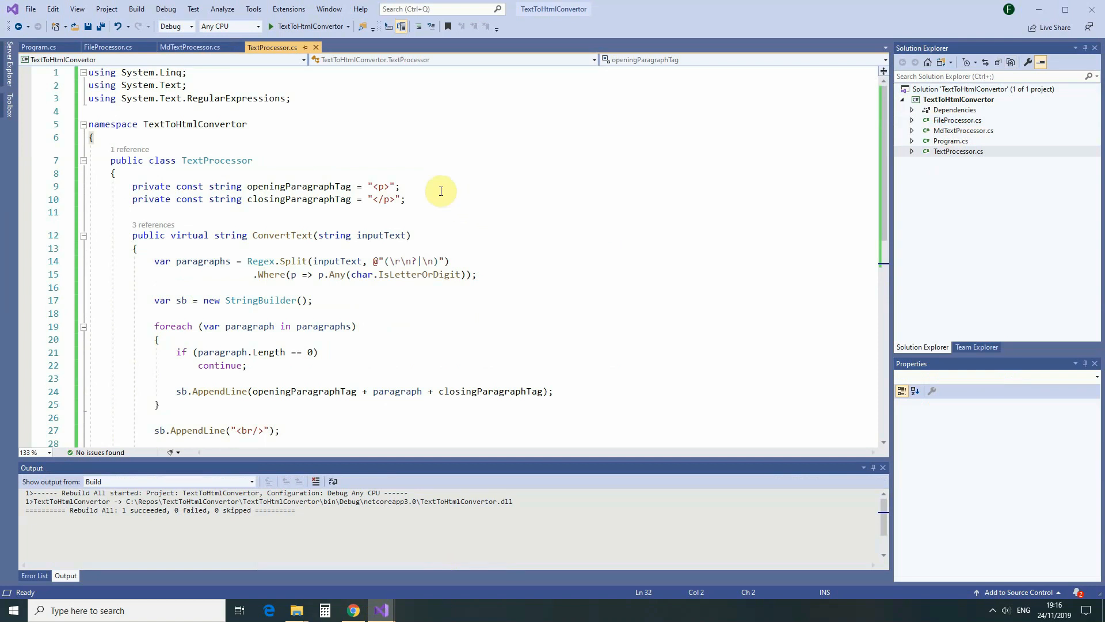
pyautogui.moveTo(223, 168)
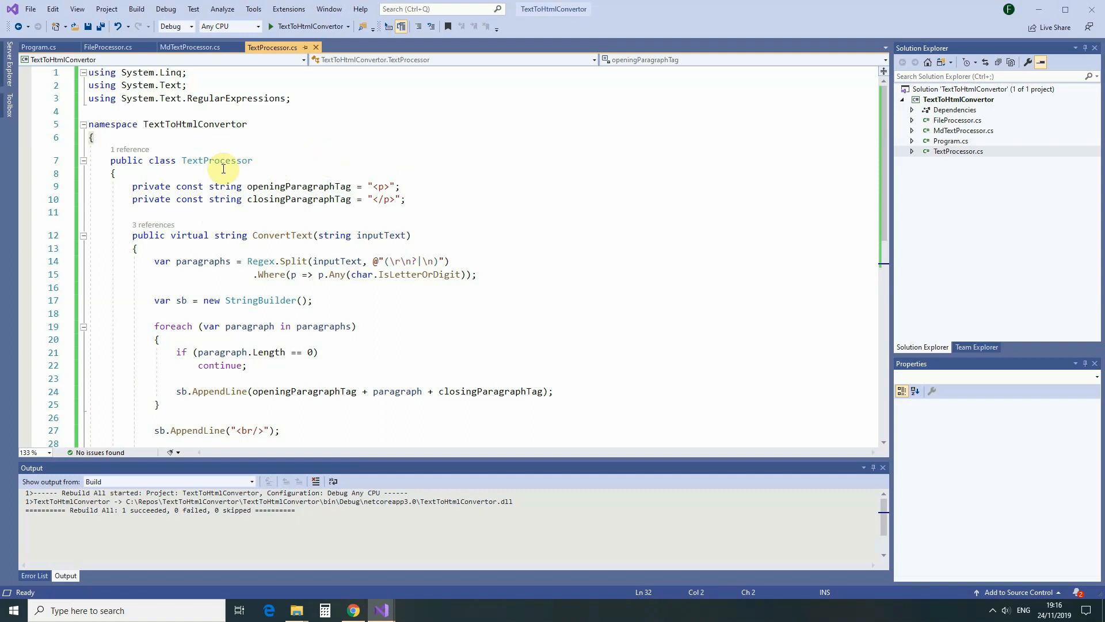
pyautogui.moveTo(428, 200)
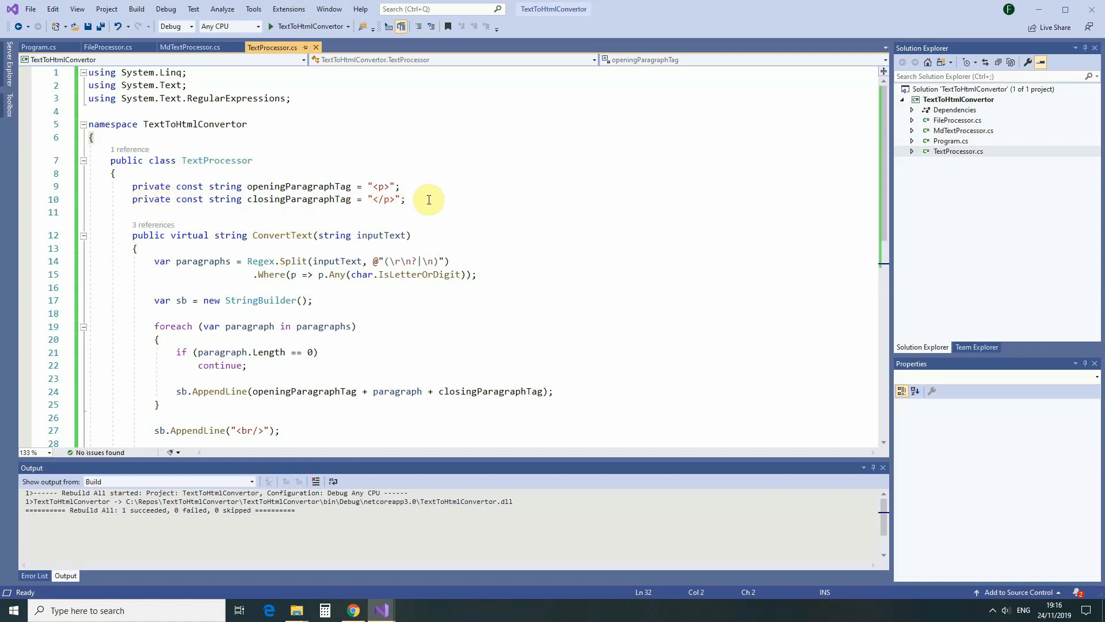
pyautogui.moveTo(385, 215)
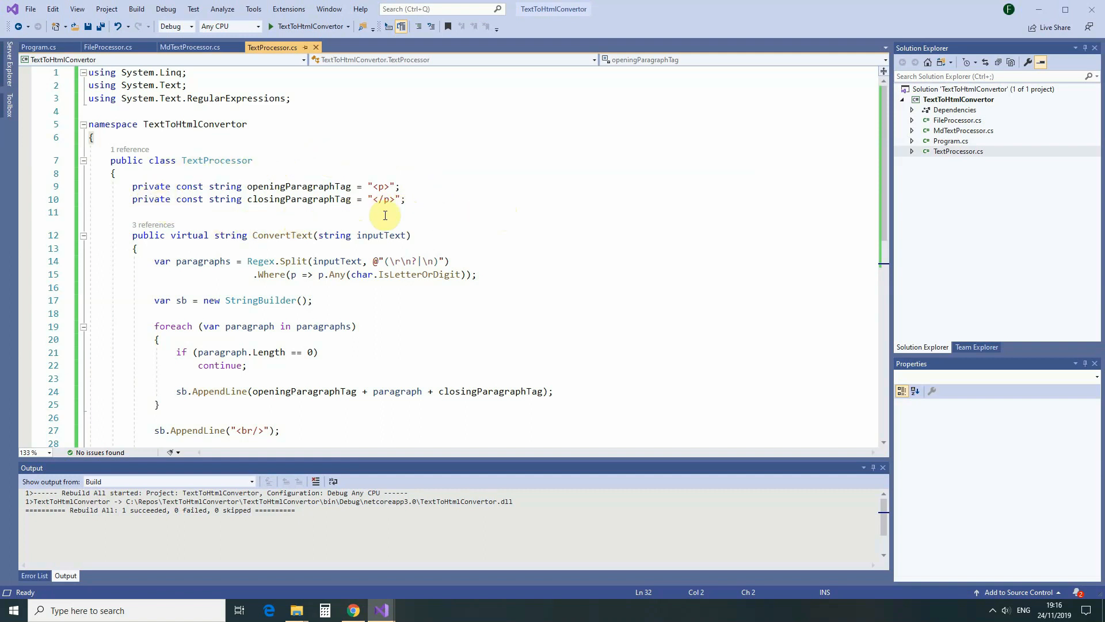
pyautogui.moveTo(381, 235)
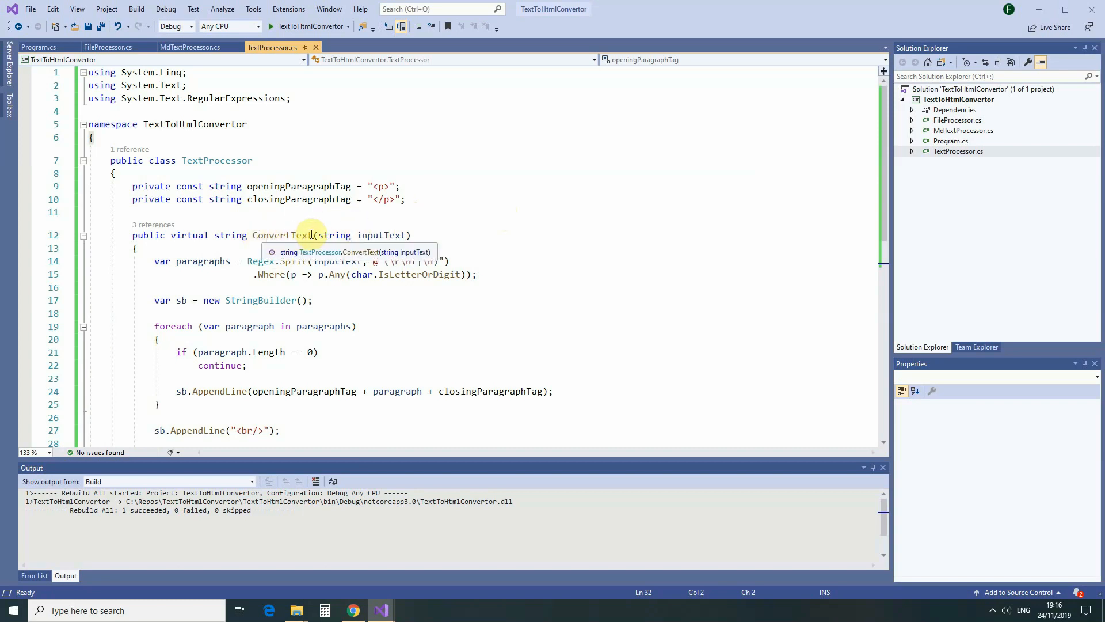
pyautogui.scroll(-3)
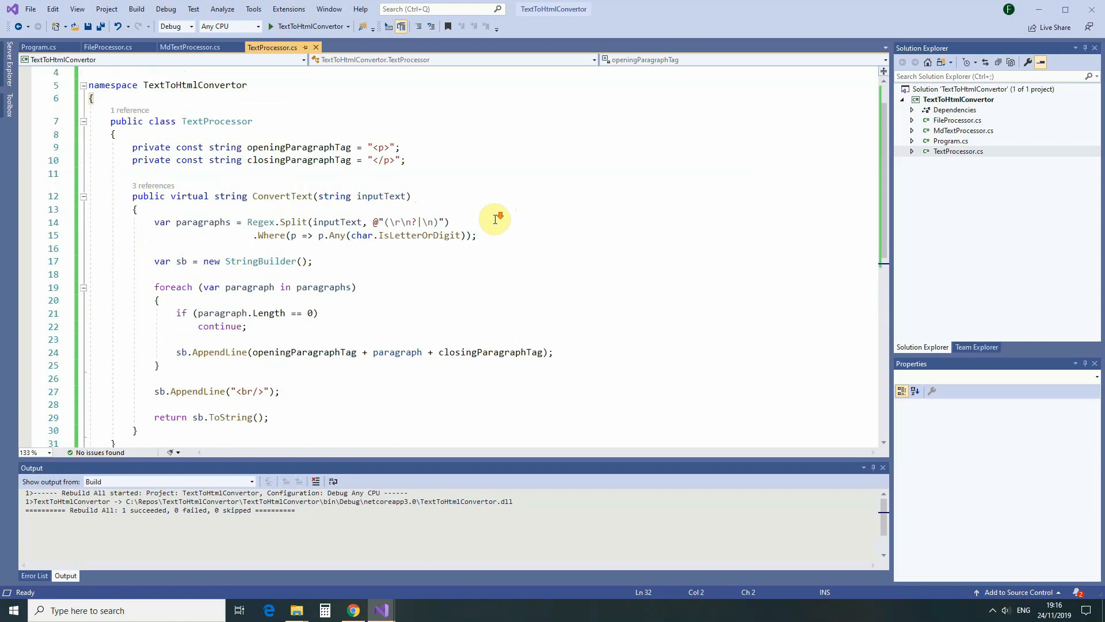
pyautogui.scroll(-3)
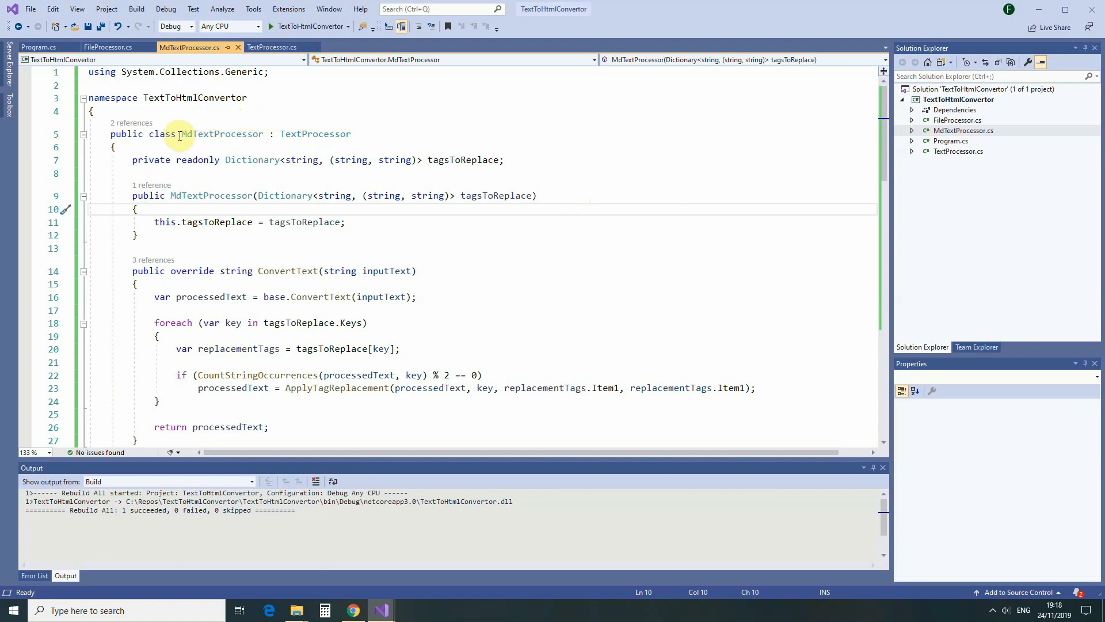
pyautogui.moveTo(365, 139)
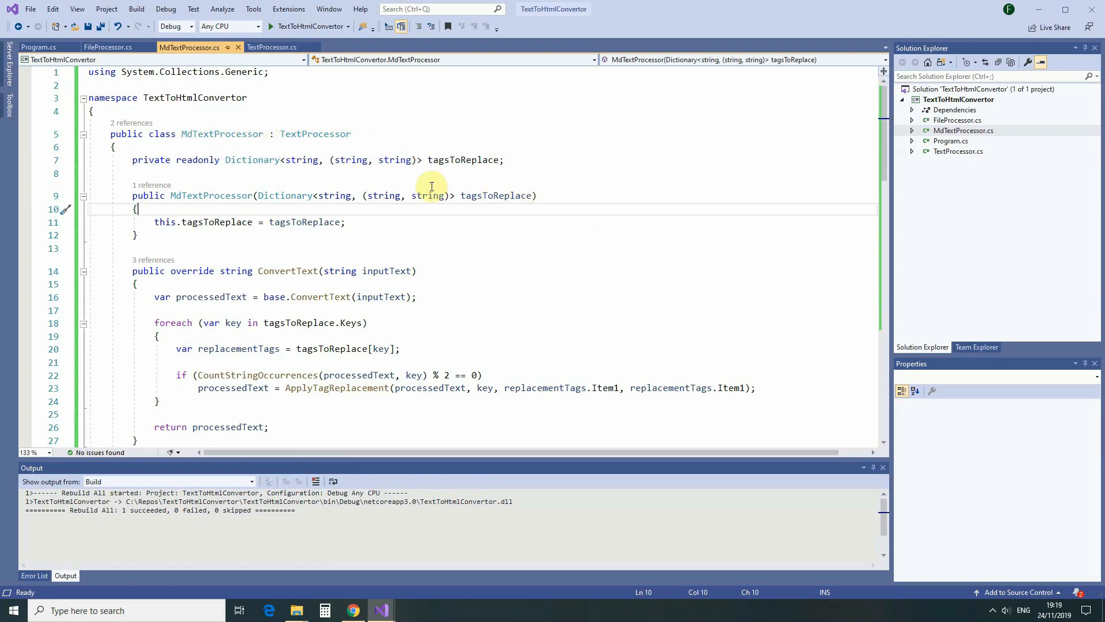
pyautogui.moveTo(298, 185)
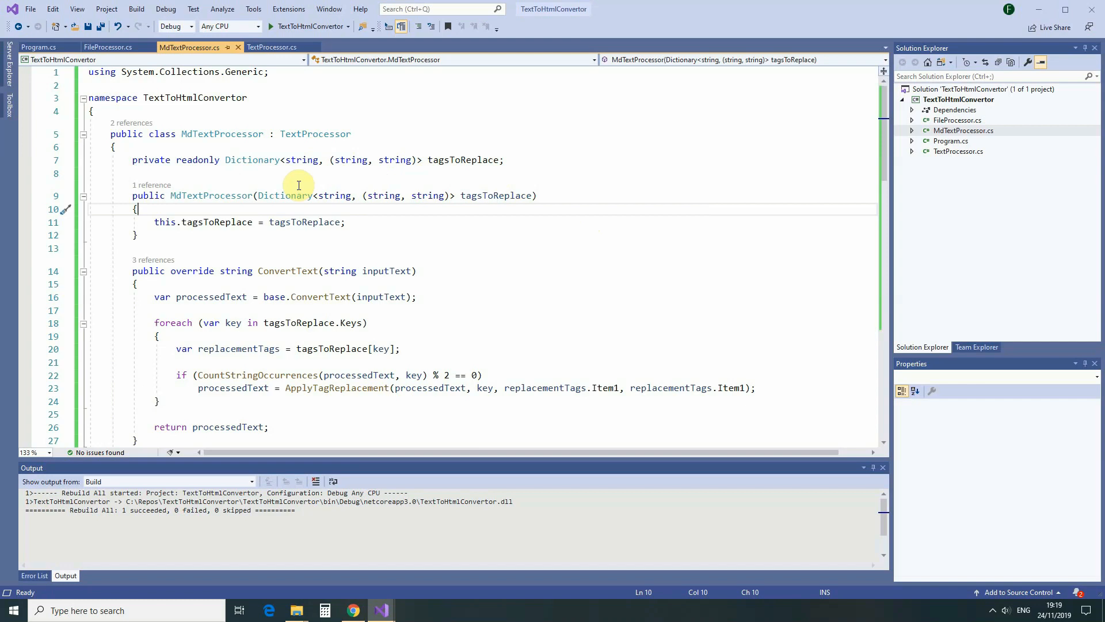
pyautogui.moveTo(323, 189)
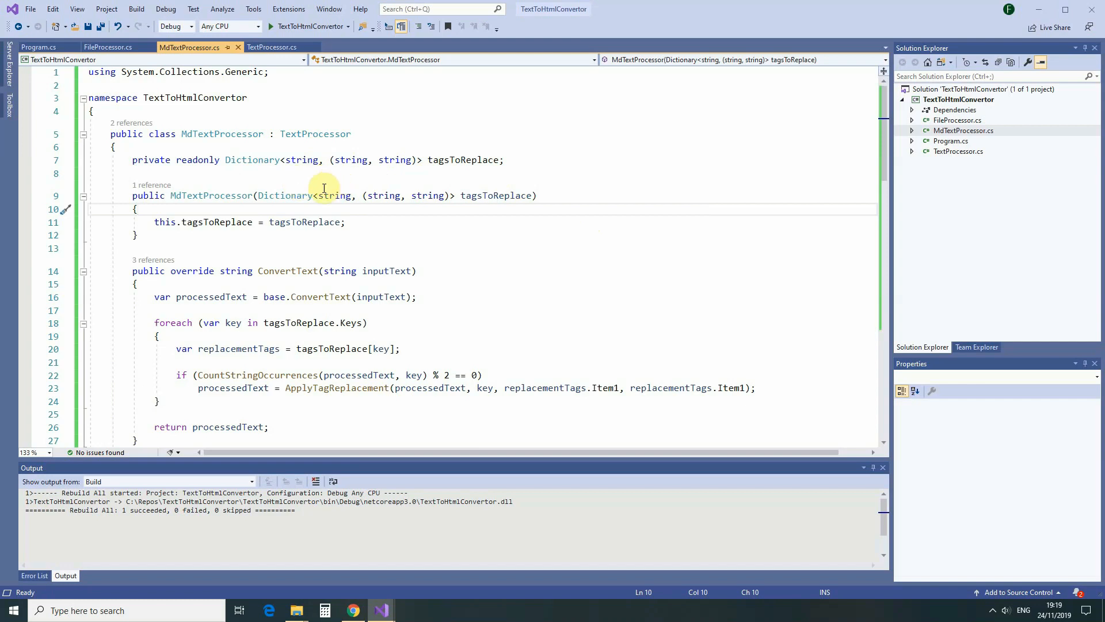
pyautogui.moveTo(332, 195)
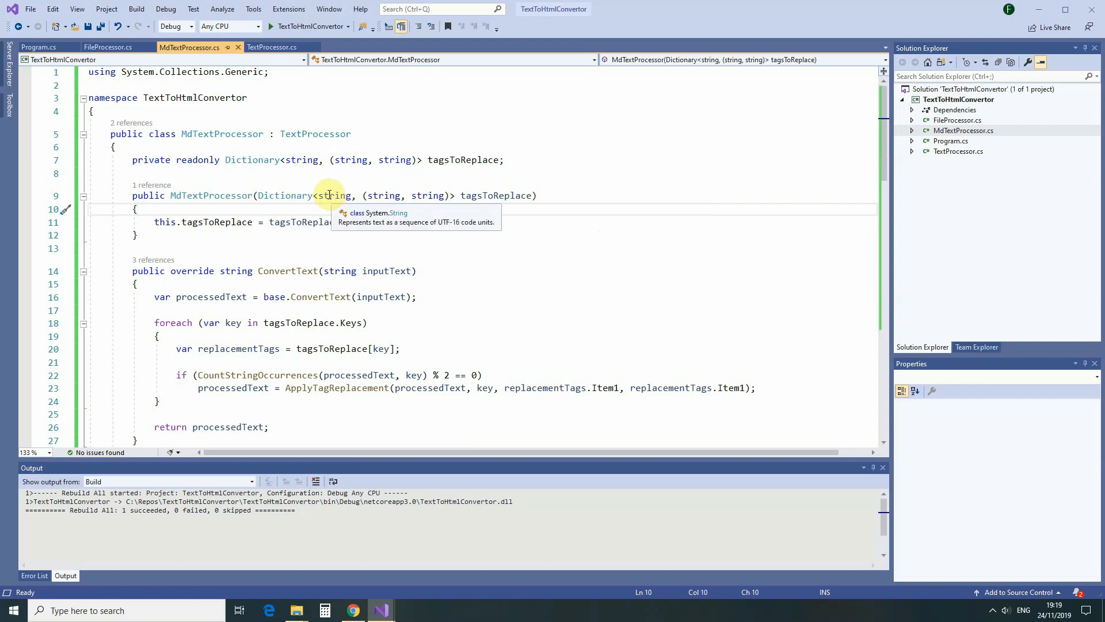
pyautogui.moveTo(428, 195)
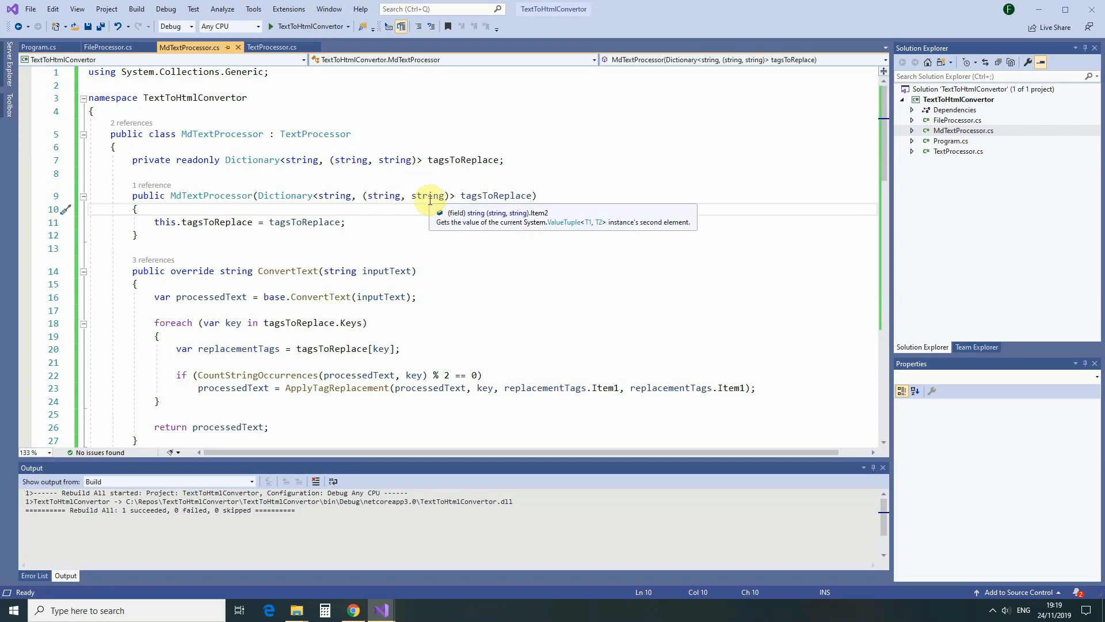
pyautogui.moveTo(564, 227)
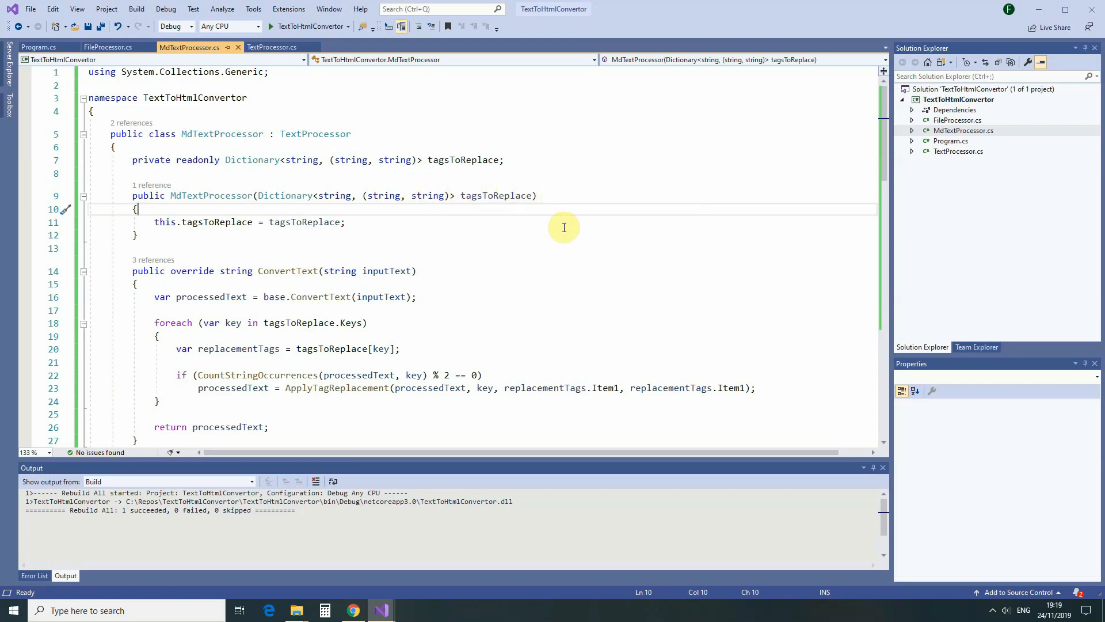
pyautogui.scroll(-3)
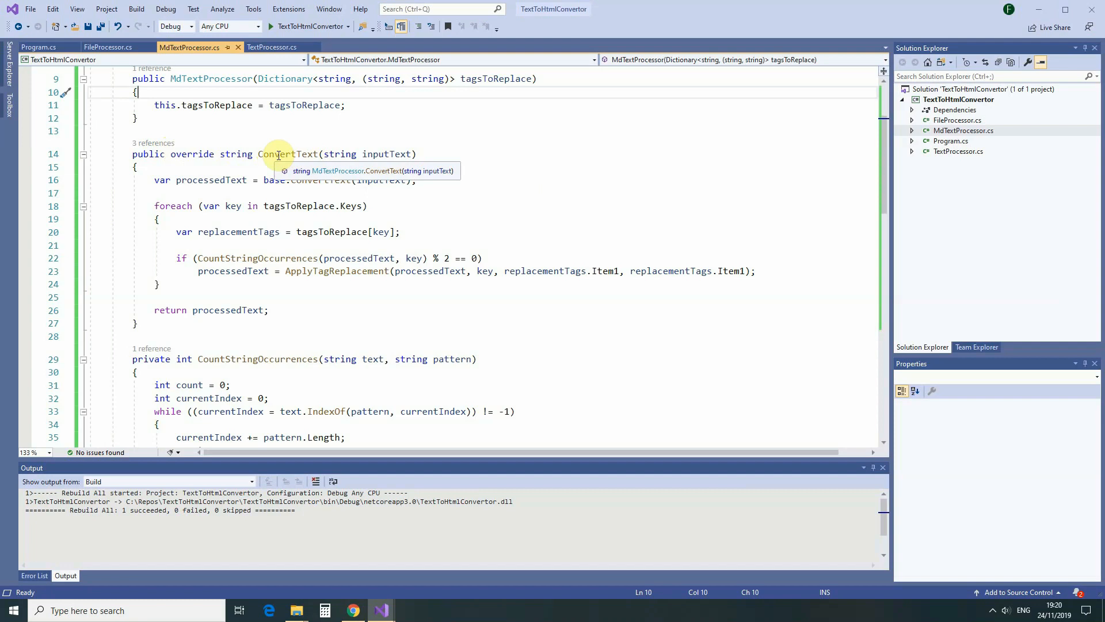
pyautogui.moveTo(261, 175)
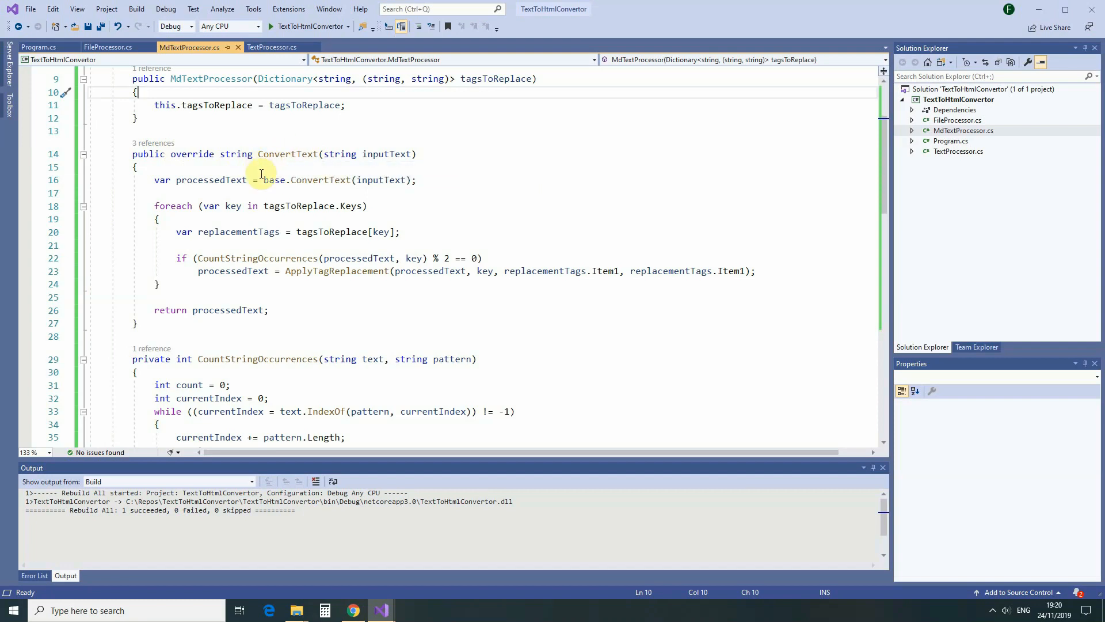
pyautogui.moveTo(320, 179)
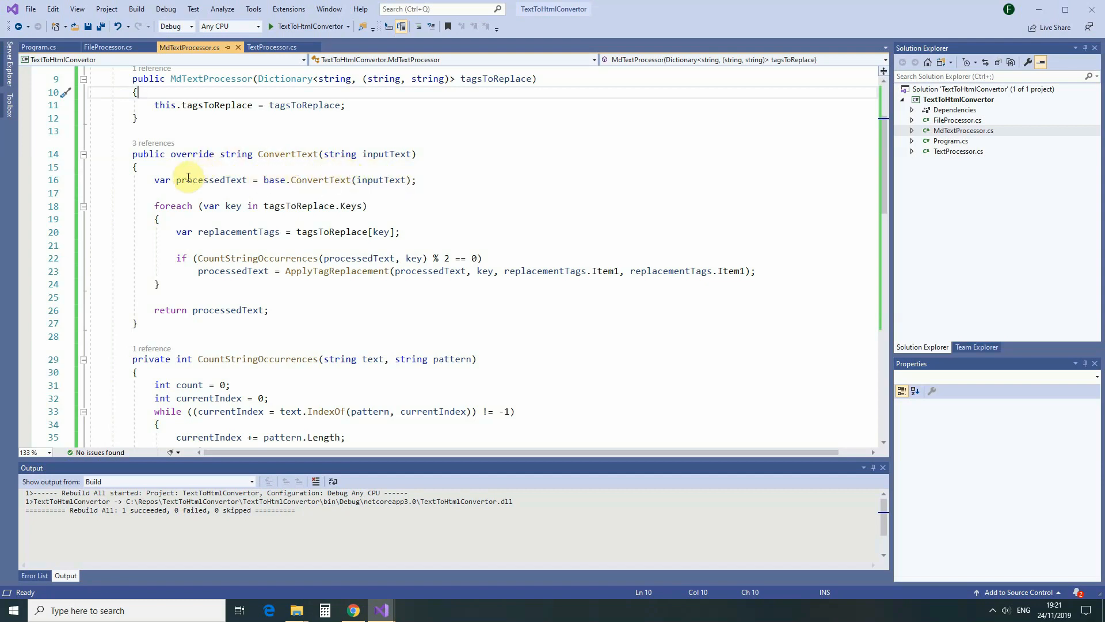
pyautogui.moveTo(188, 179)
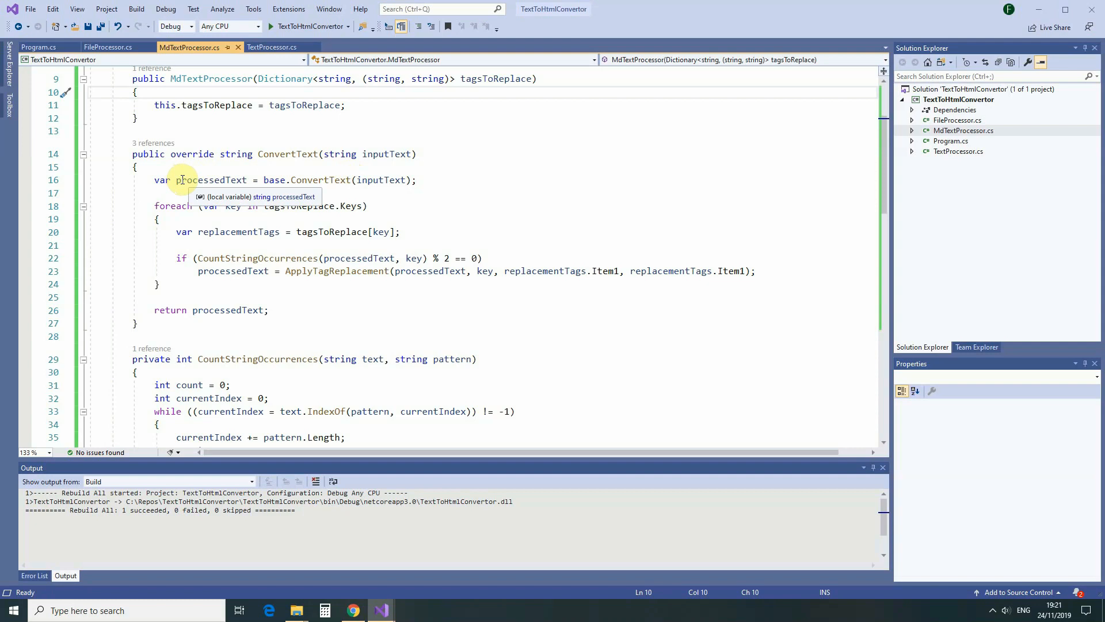
pyautogui.click(272, 47)
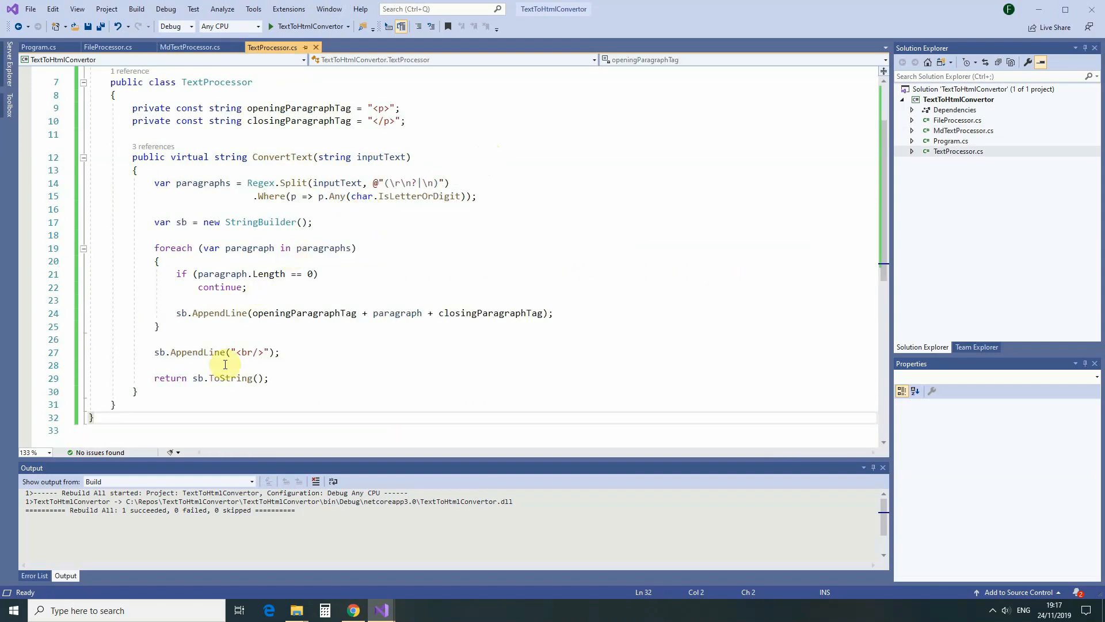
pyautogui.moveTo(350, 345)
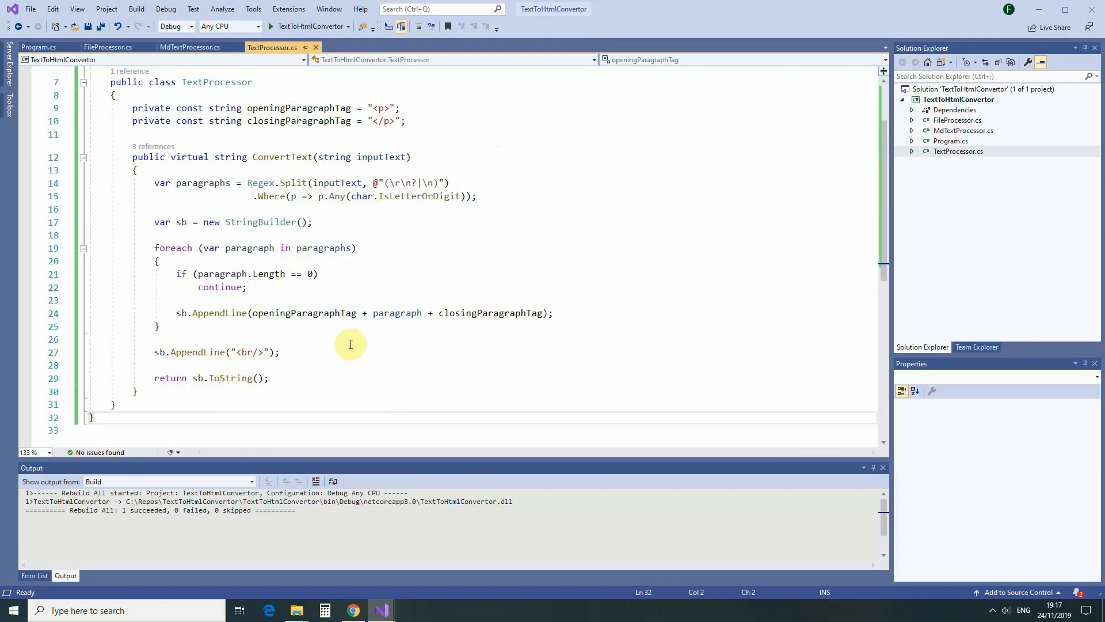
pyautogui.click(189, 48)
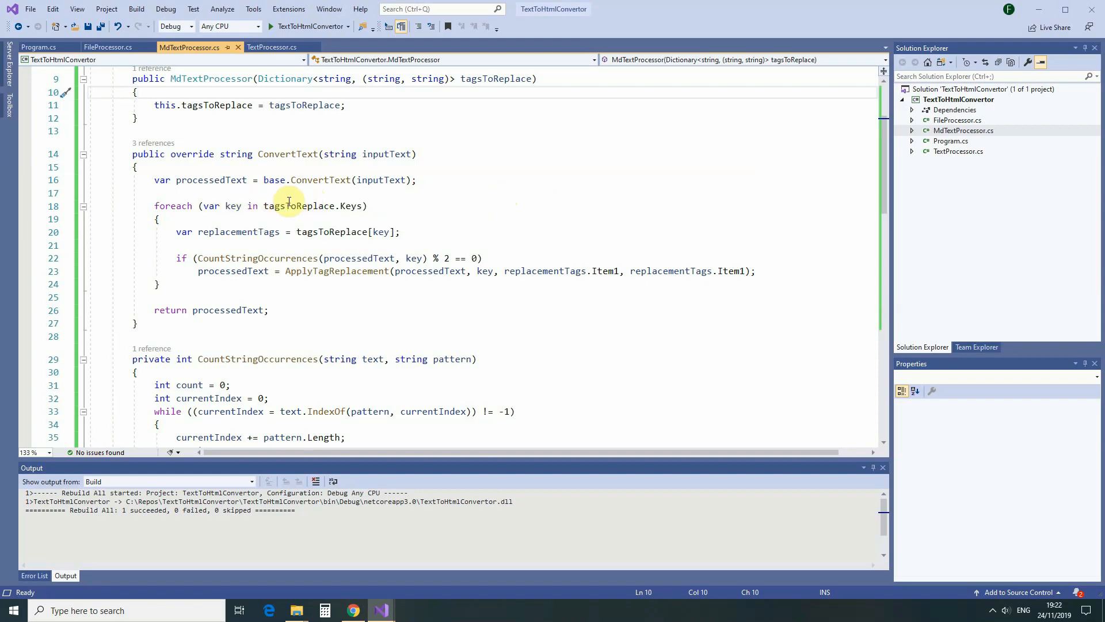
pyautogui.moveTo(301, 205)
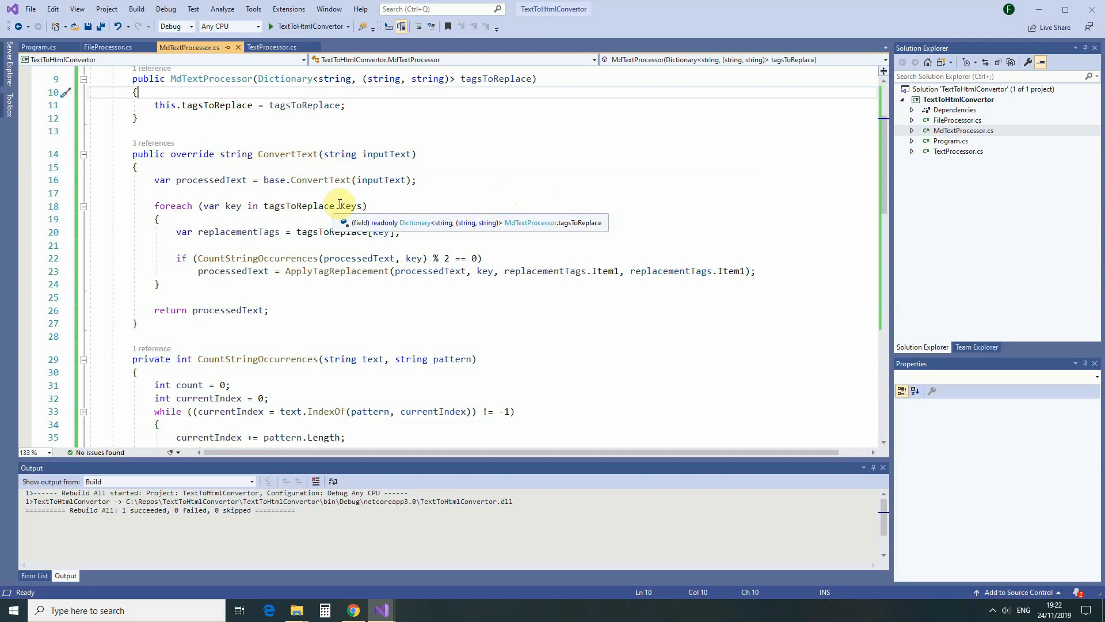
pyautogui.moveTo(462, 219)
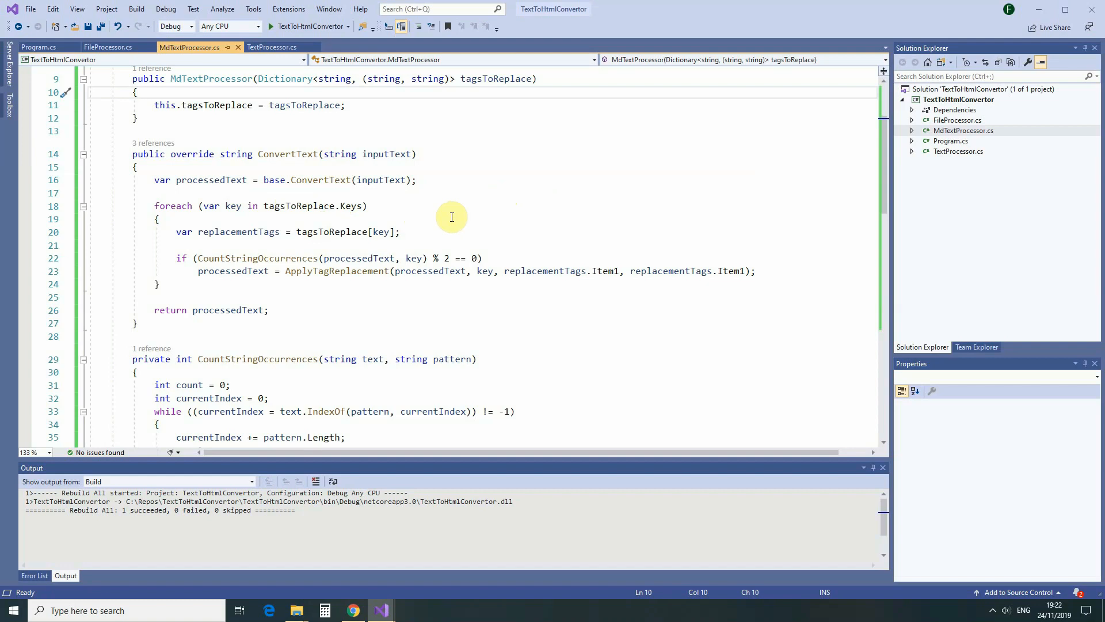
pyautogui.scroll(-3)
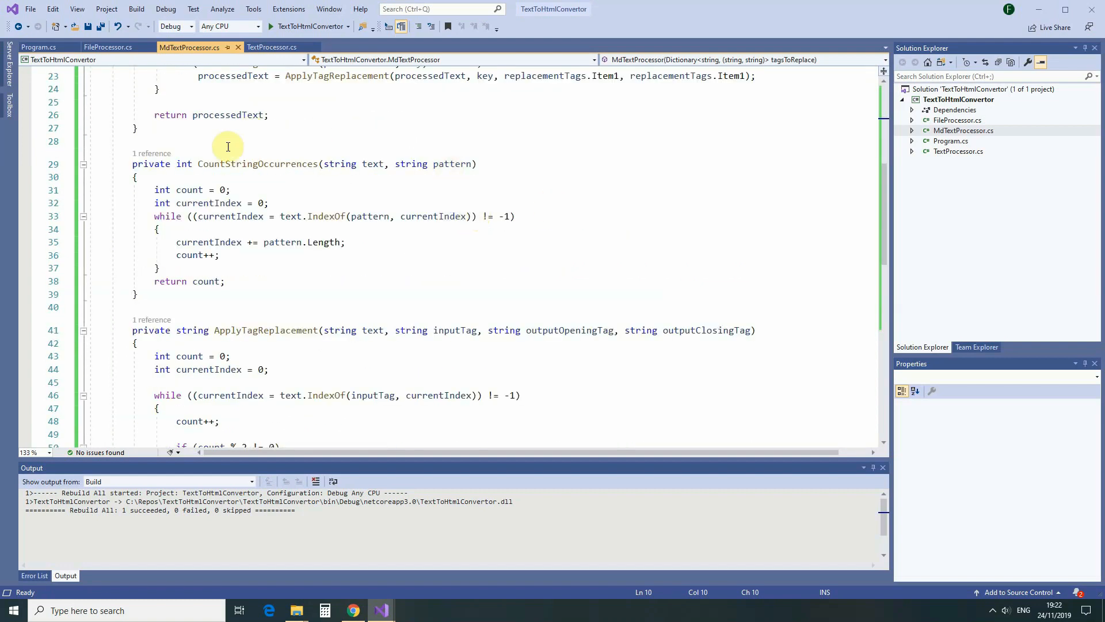
pyautogui.moveTo(239, 164)
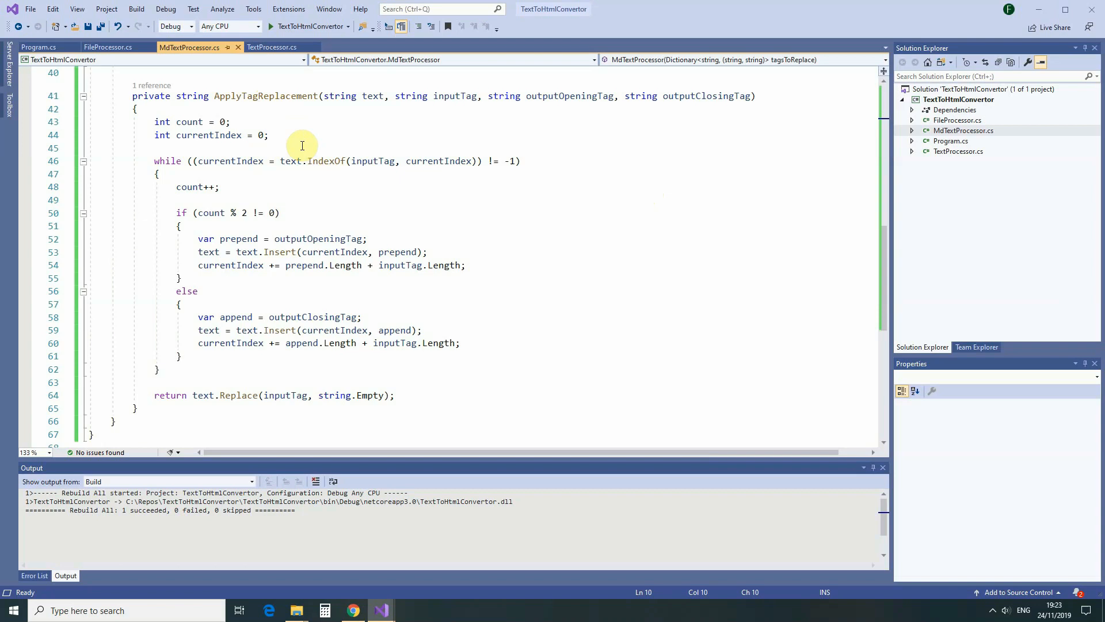
pyautogui.moveTo(308, 143)
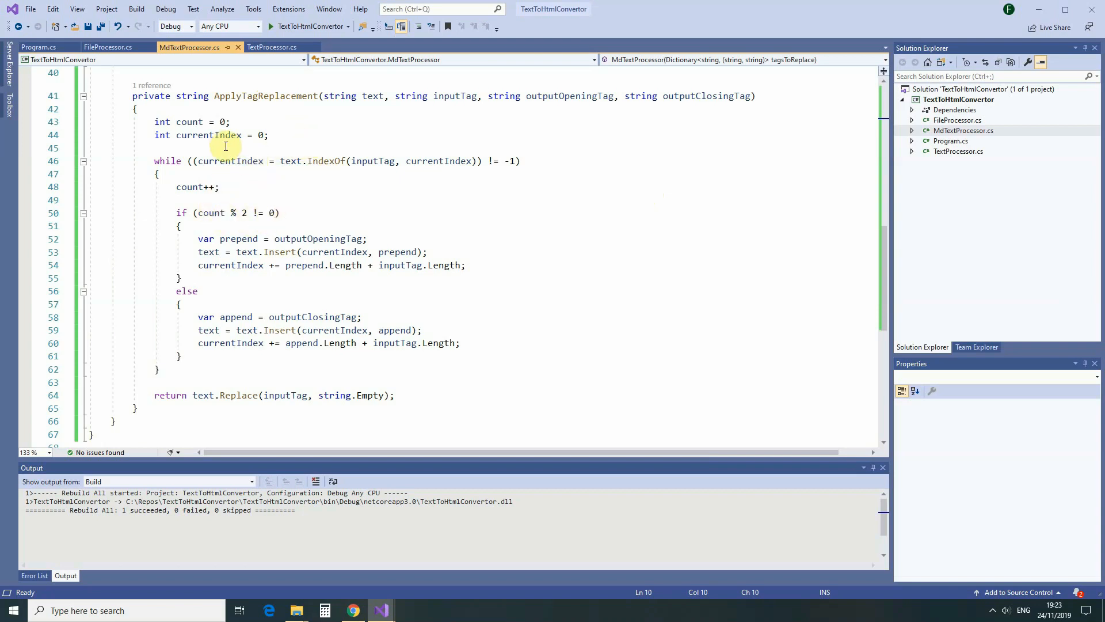
pyautogui.moveTo(700, 182)
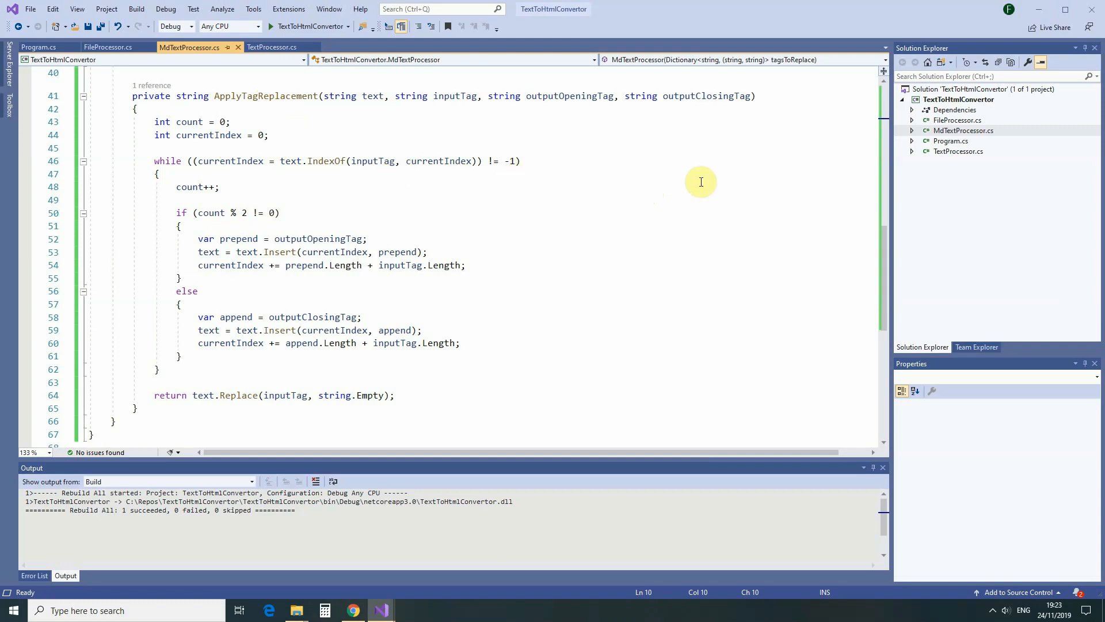
pyautogui.moveTo(911, 155)
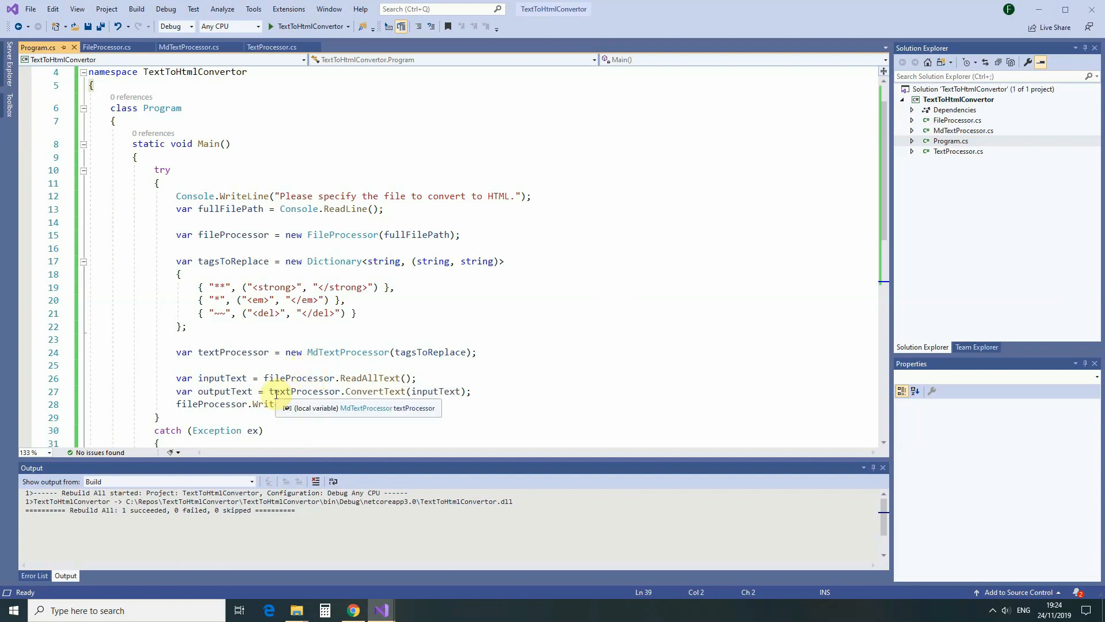
pyautogui.moveTo(568, 270)
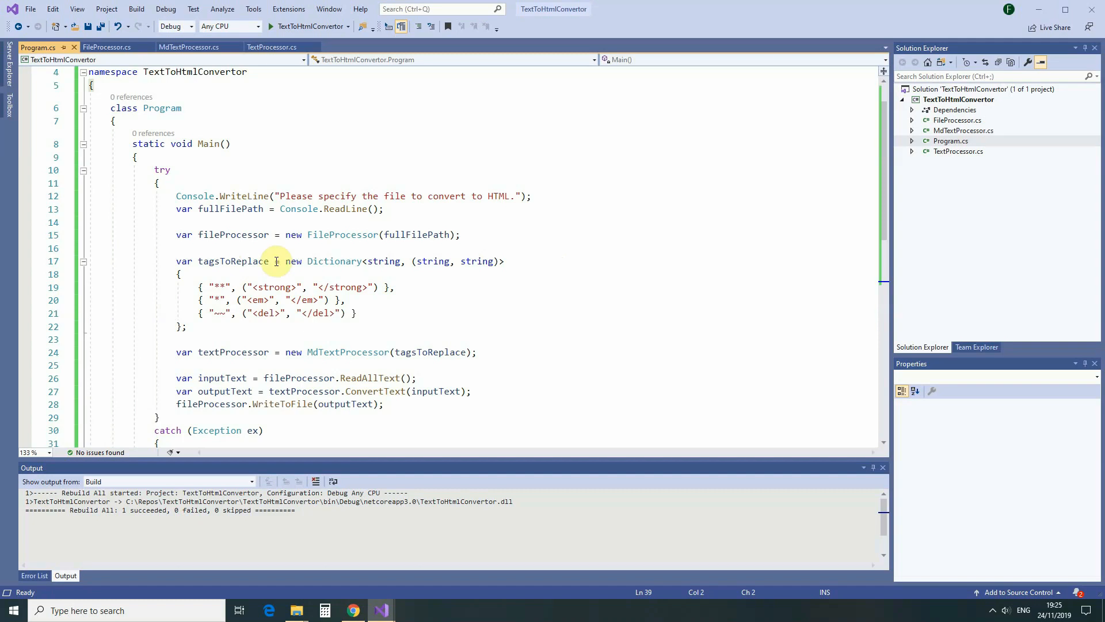
pyautogui.moveTo(236, 261)
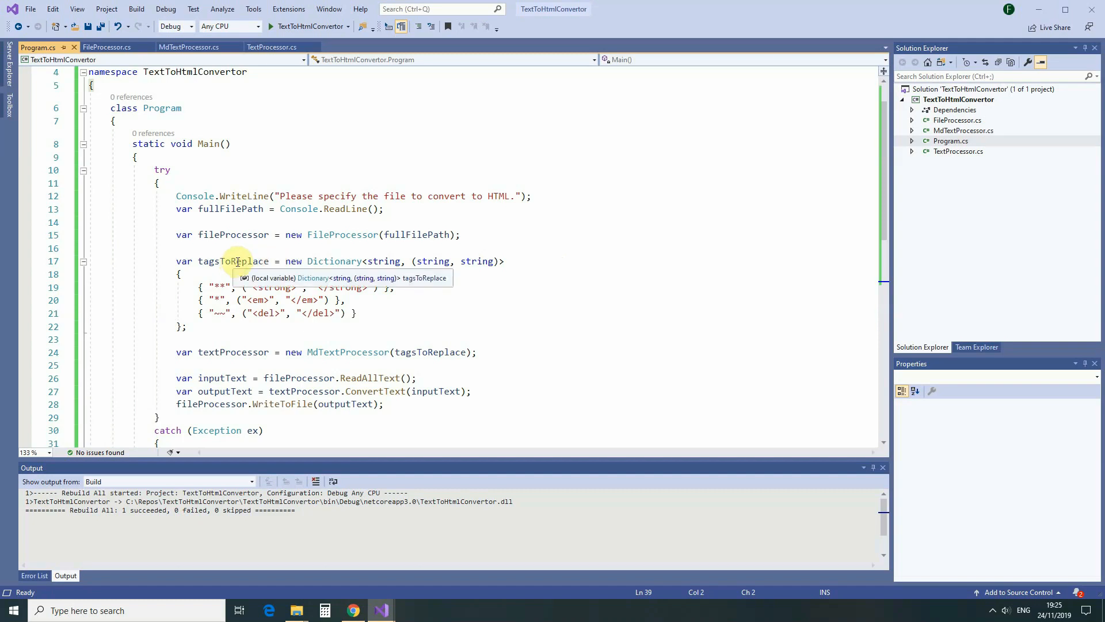
pyautogui.moveTo(267, 255)
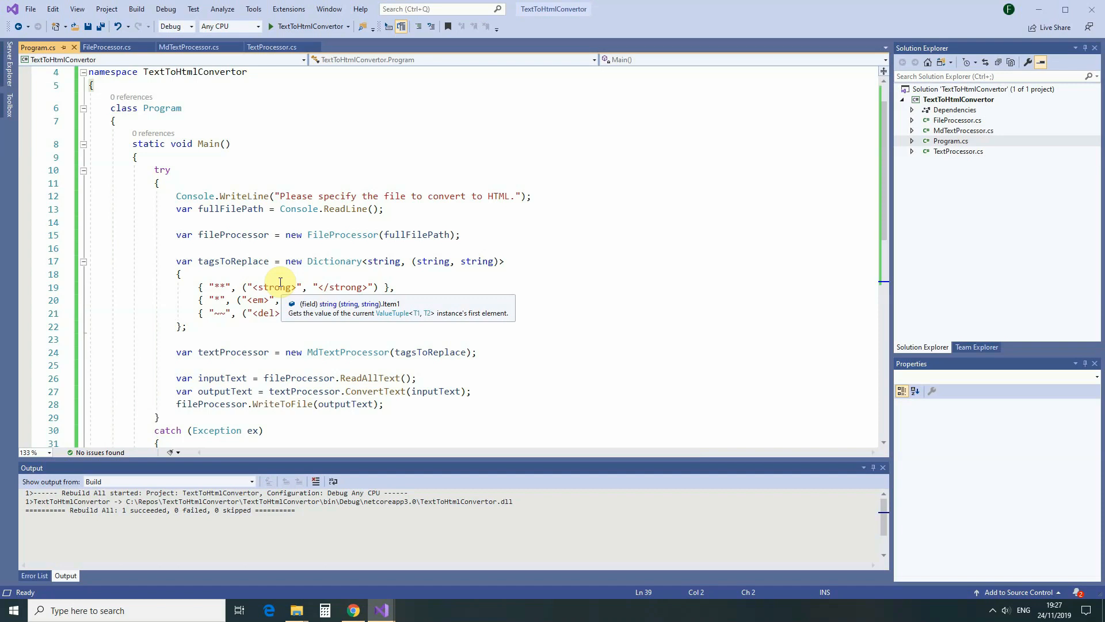
pyautogui.moveTo(548, 290)
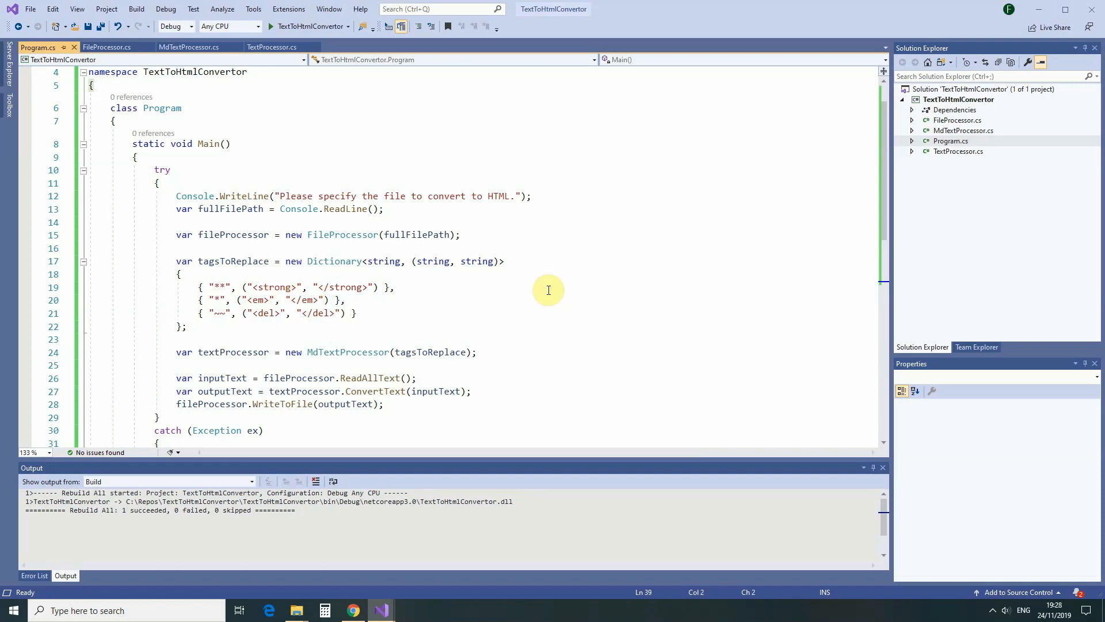